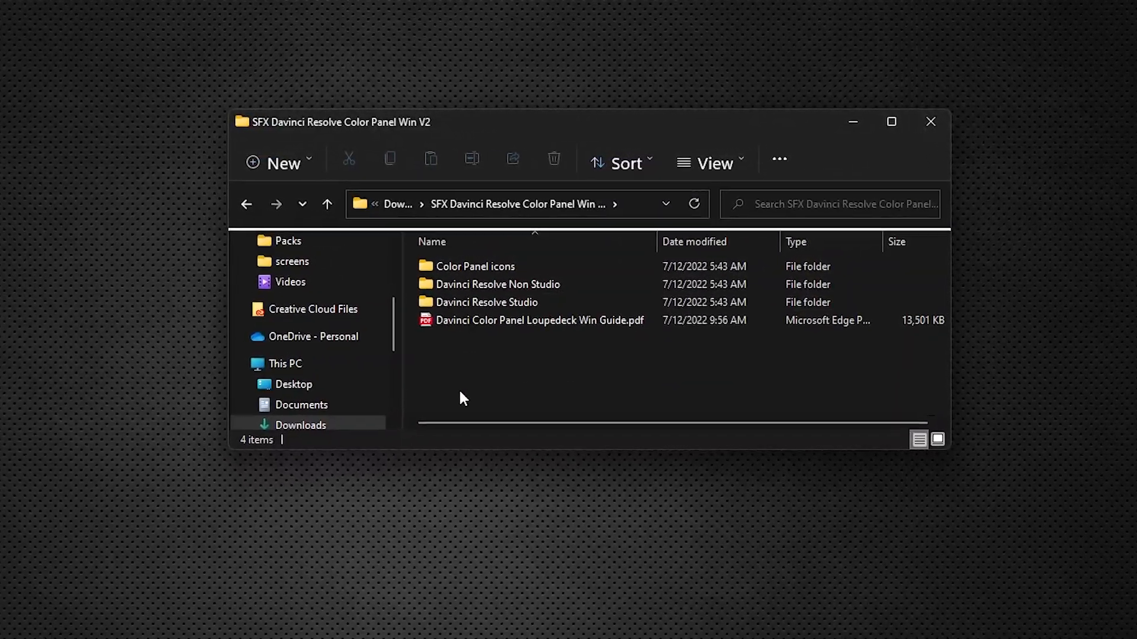
Step: Return File Explorer to the Downloads folder listing SFX Davinci Resolve Color Panel Win V2
left_click_drag(333, 121, 254, 118)
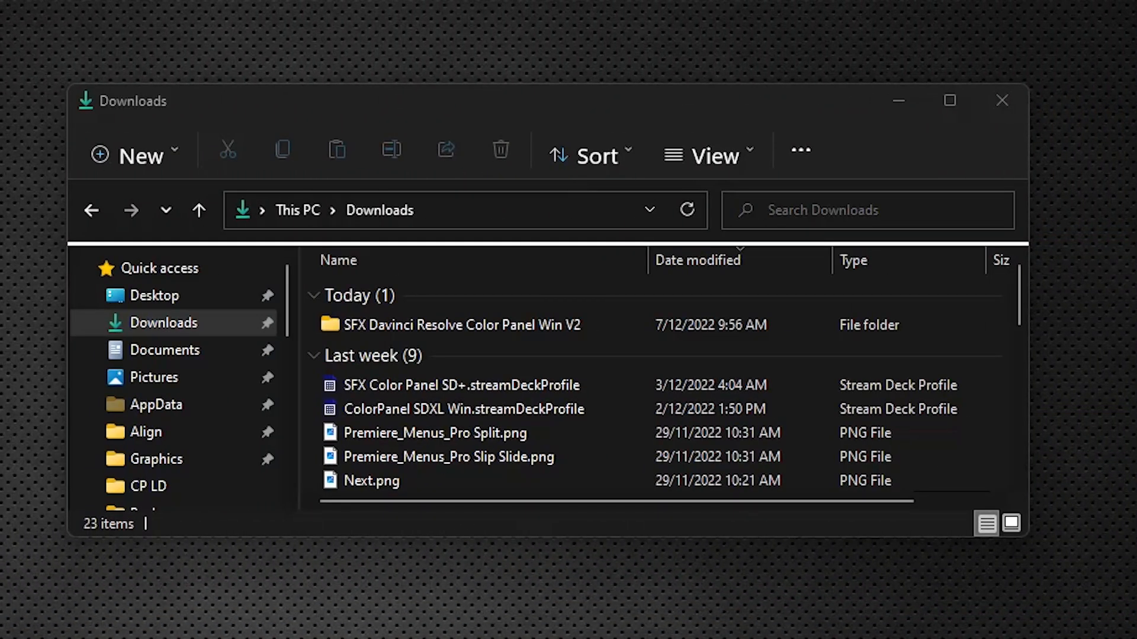
Step: Open the SFX Davinci Resolve Color Panel Win V2 folder from Downloads
left_click(460, 325)
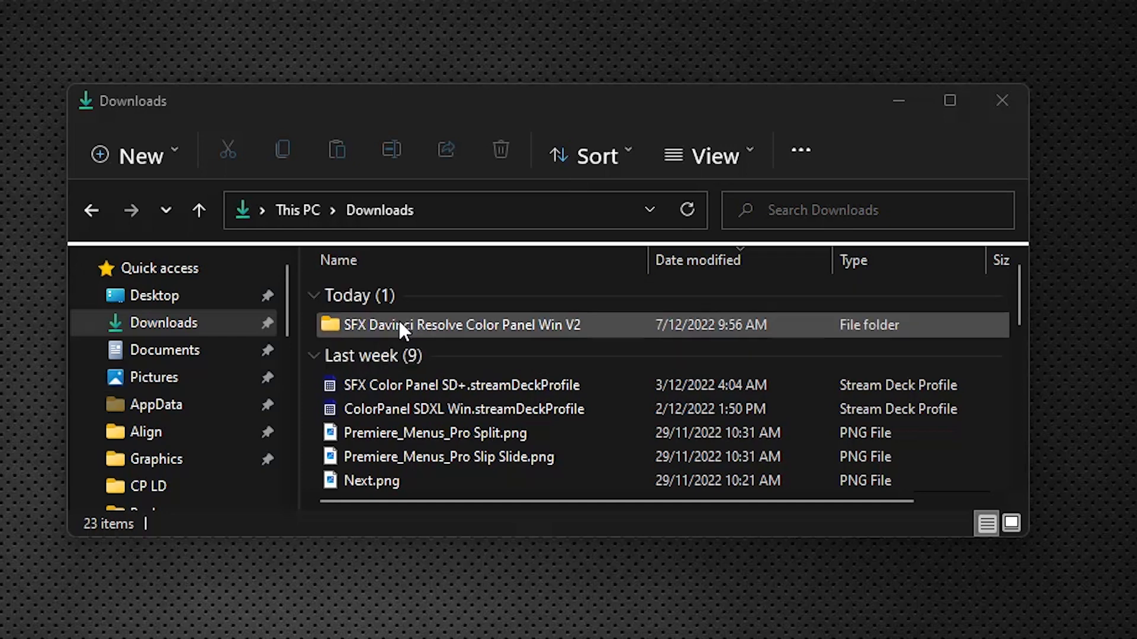
double_click(459, 325)
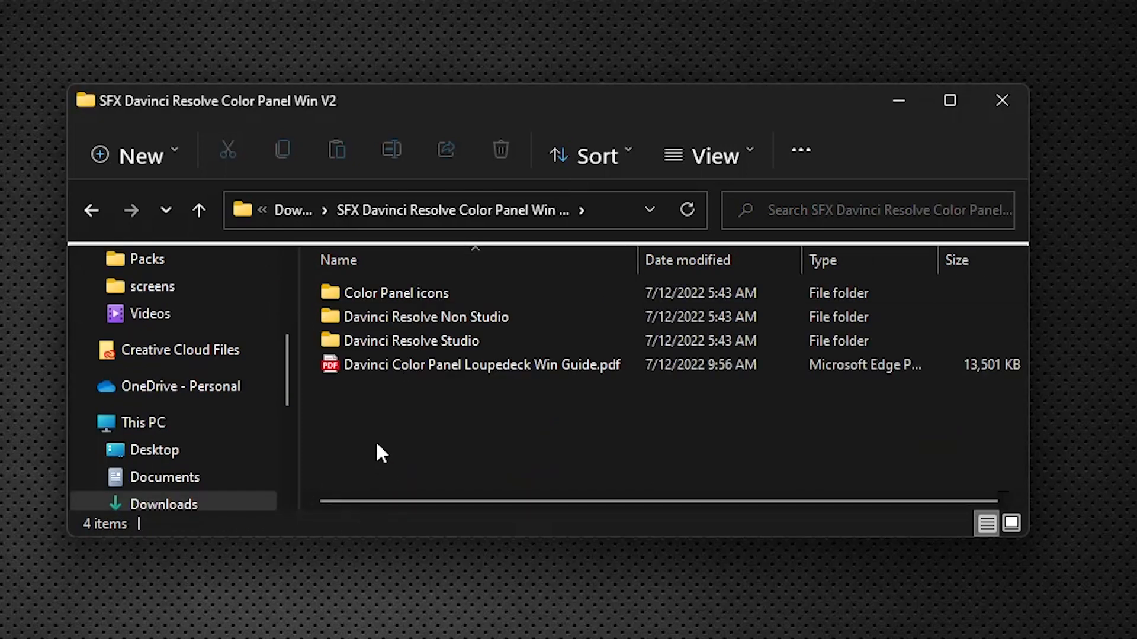
left_click(397, 293)
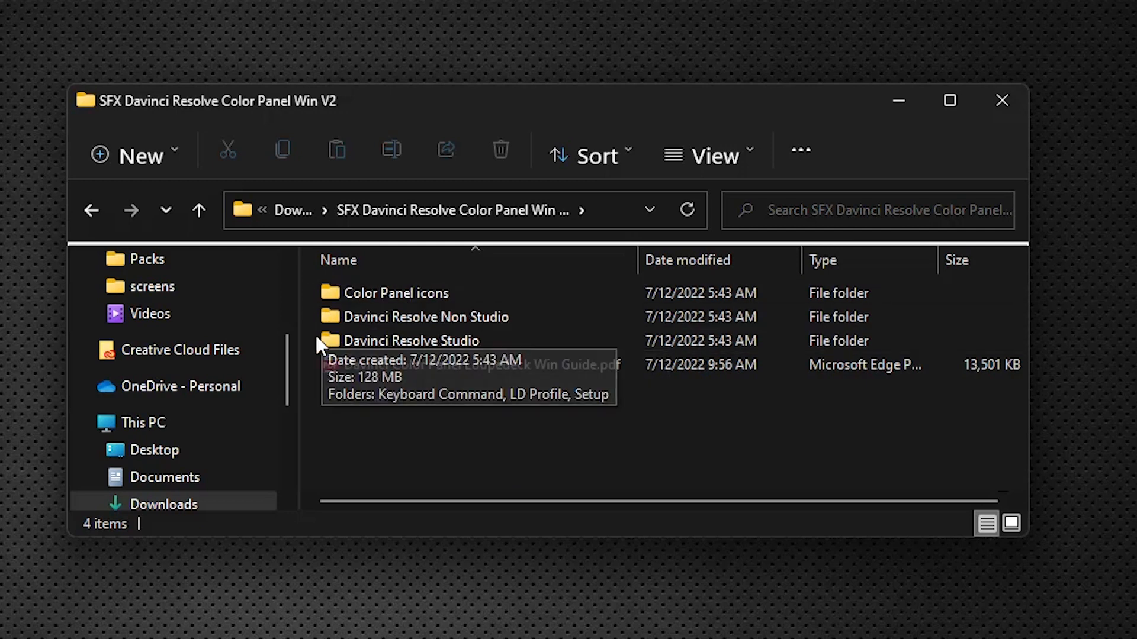
left_click(413, 341)
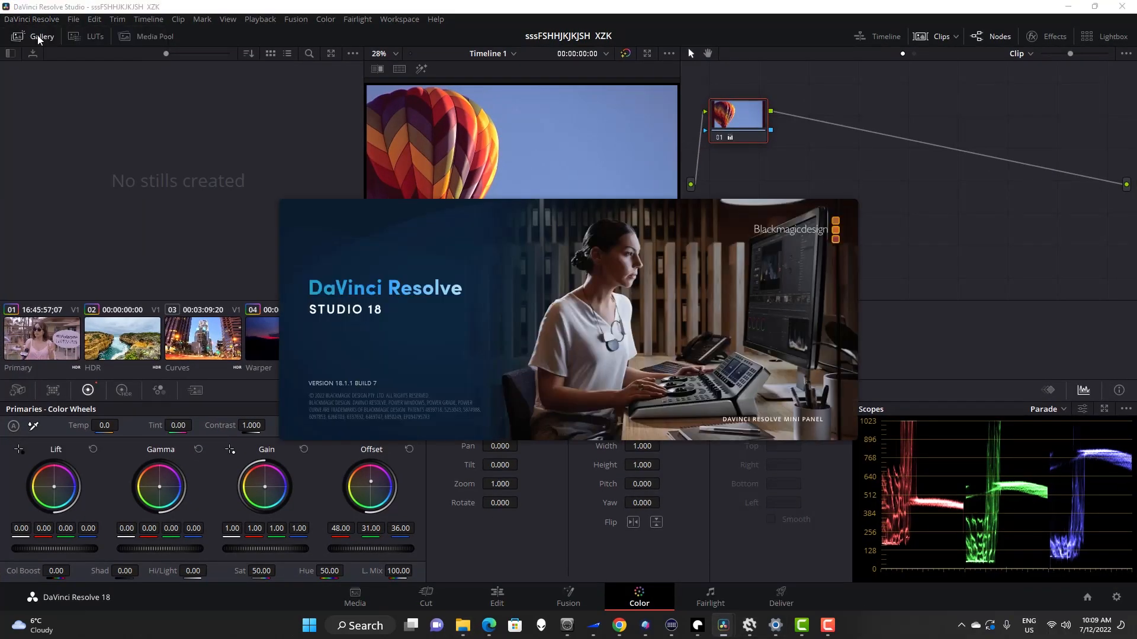
mouse_move(285, 316)
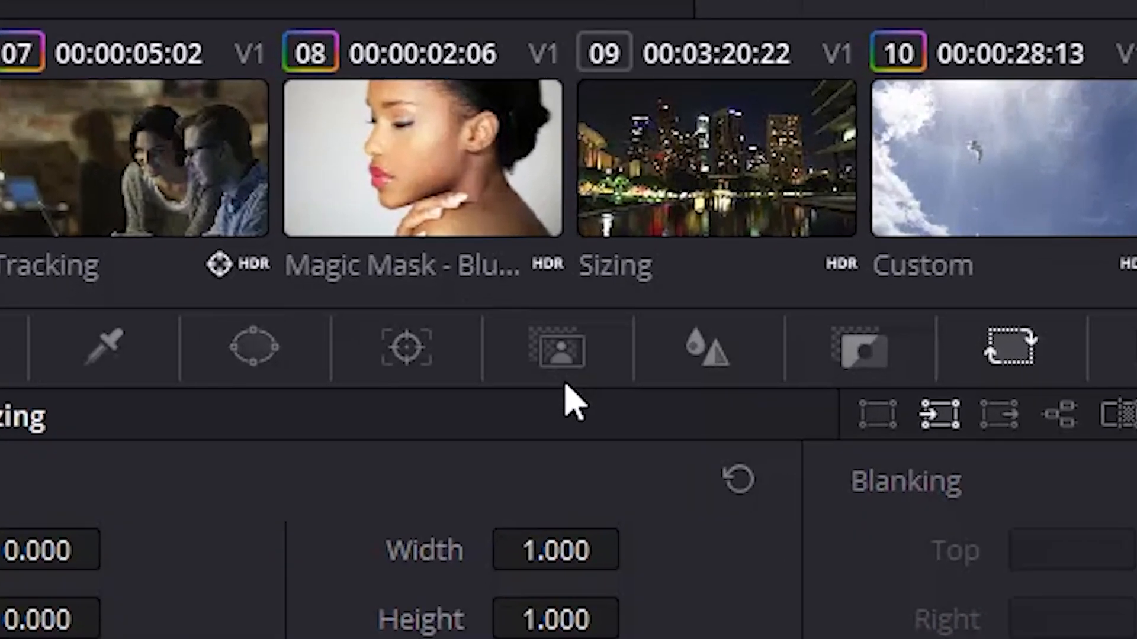
mouse_move(558, 348)
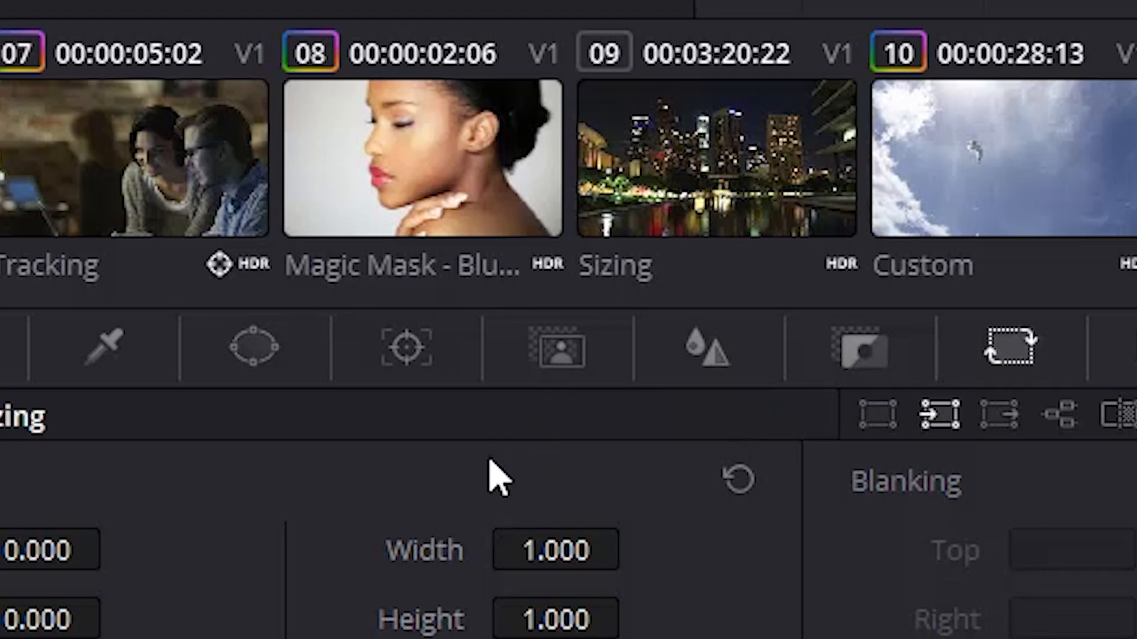
mouse_move(536, 424)
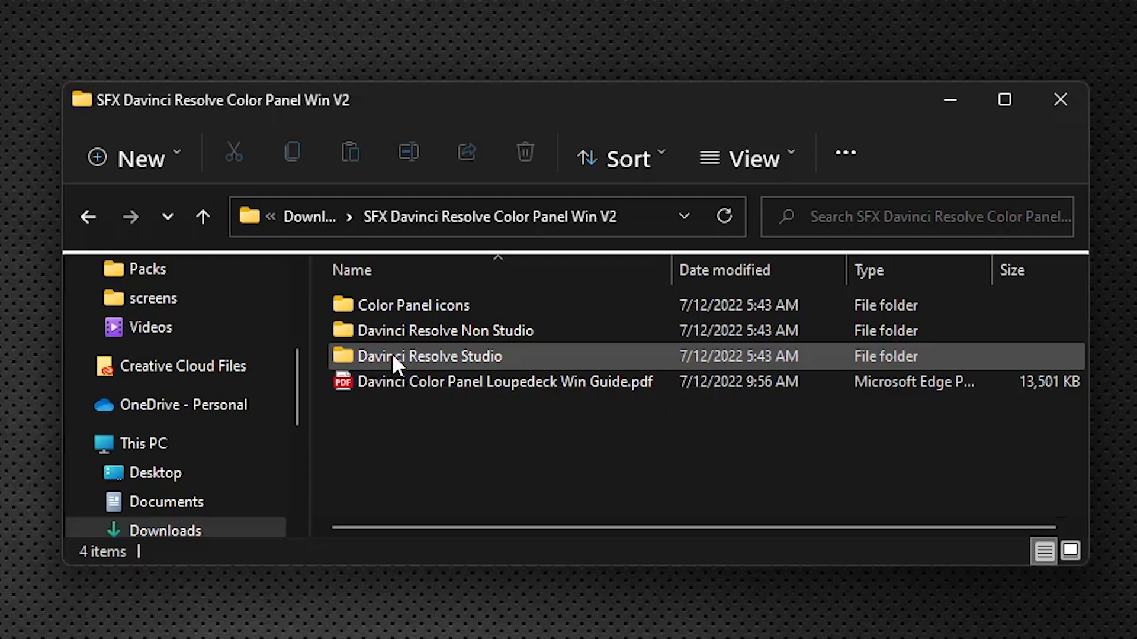
Step: View both installers in Davinci Resolve Studio > Setup, then bring up the Loupedeck app
double_click(430, 356)
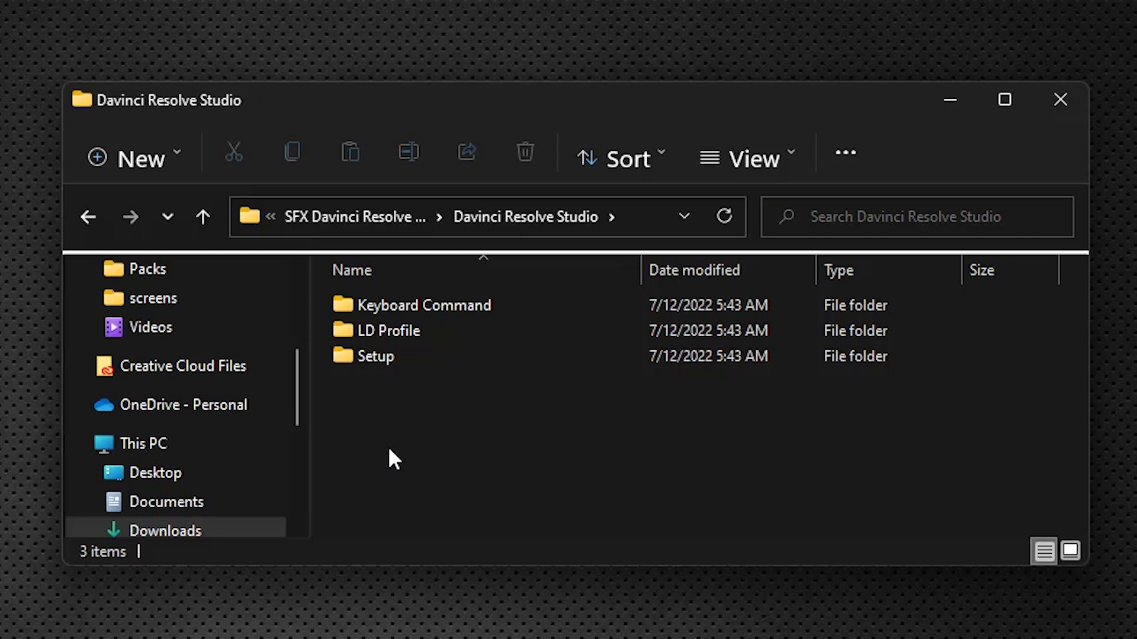
left_click(375, 356)
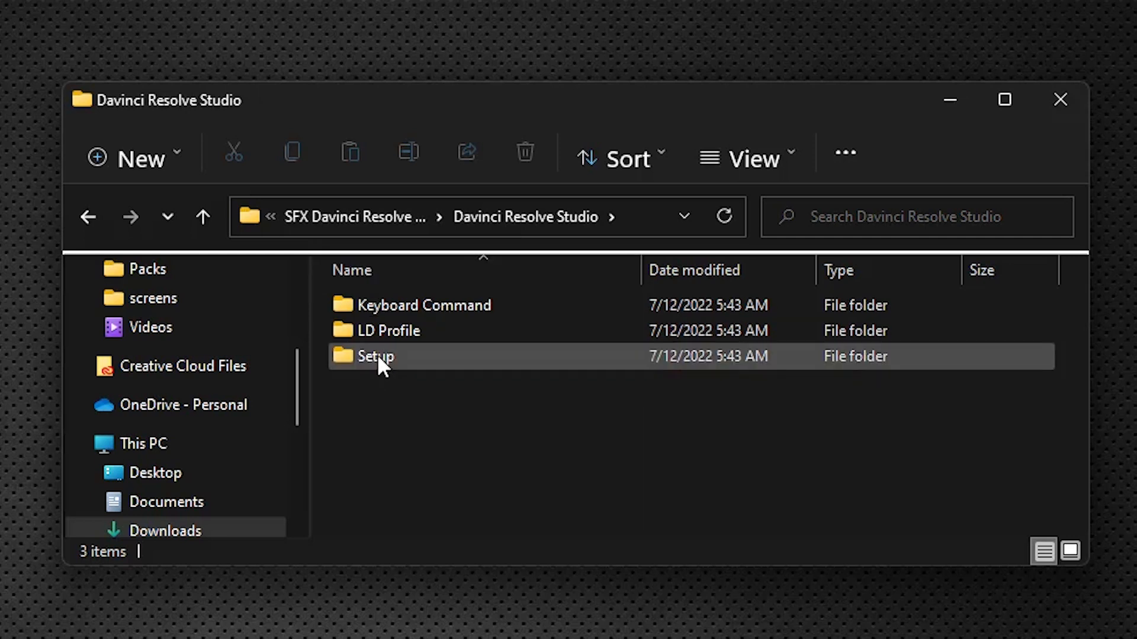
double_click(375, 356)
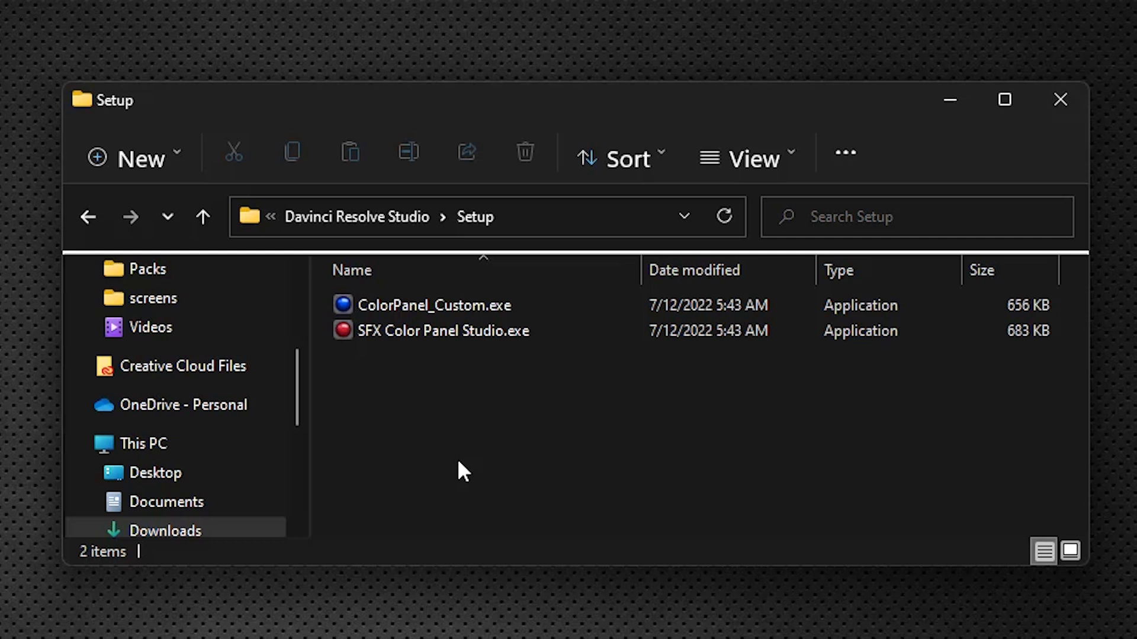
mouse_move(417, 308)
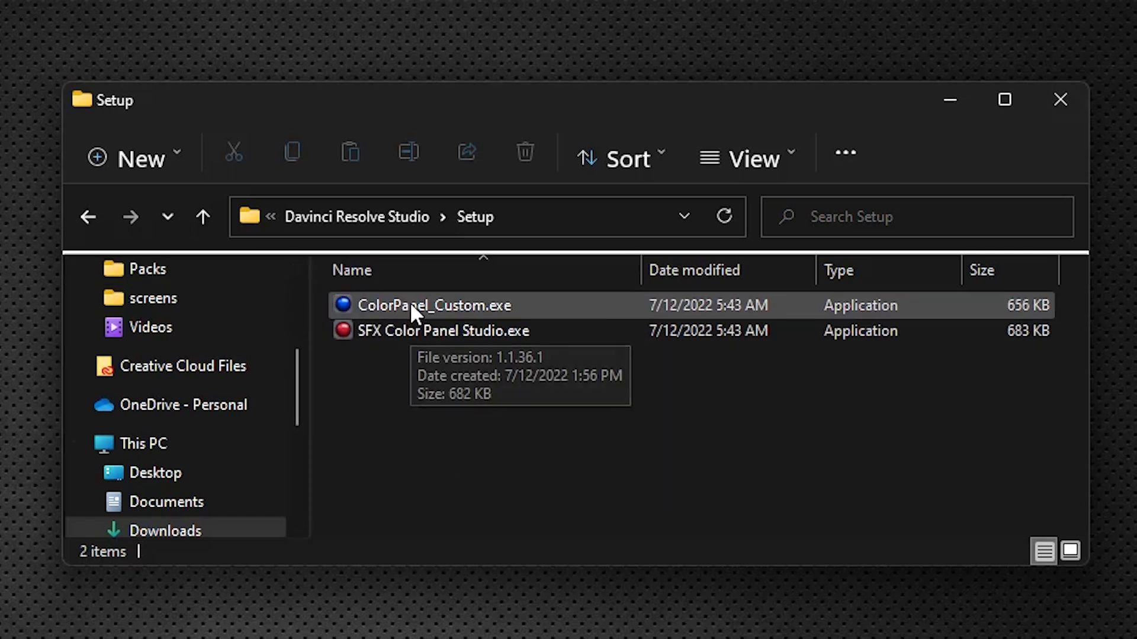
key("ctrl+a")
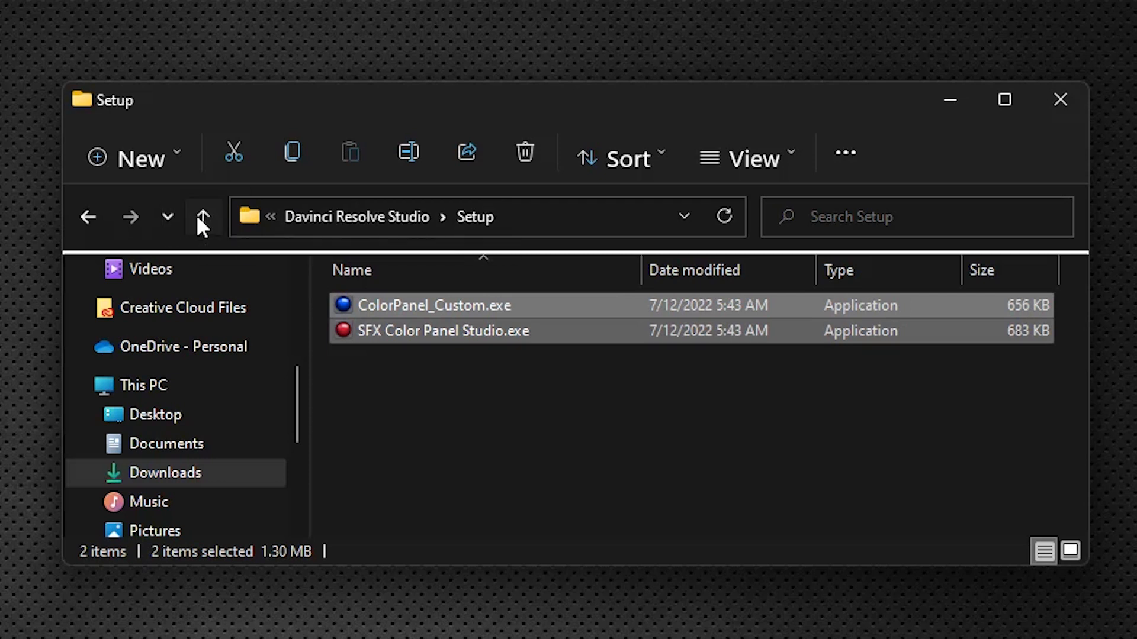
left_click(203, 216)
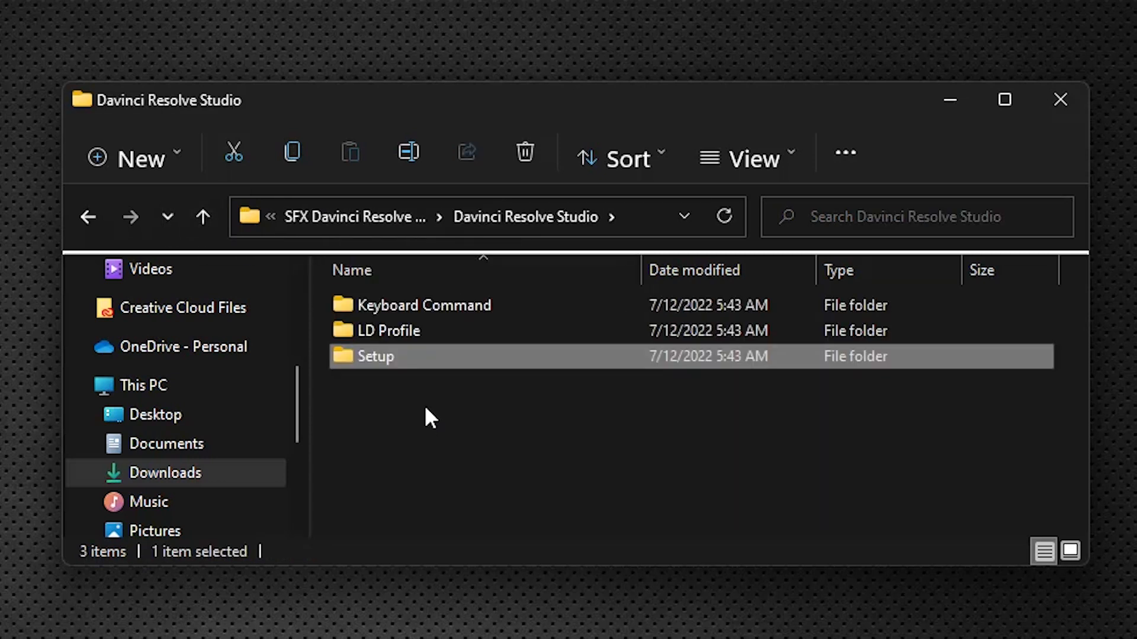
double_click(388, 331)
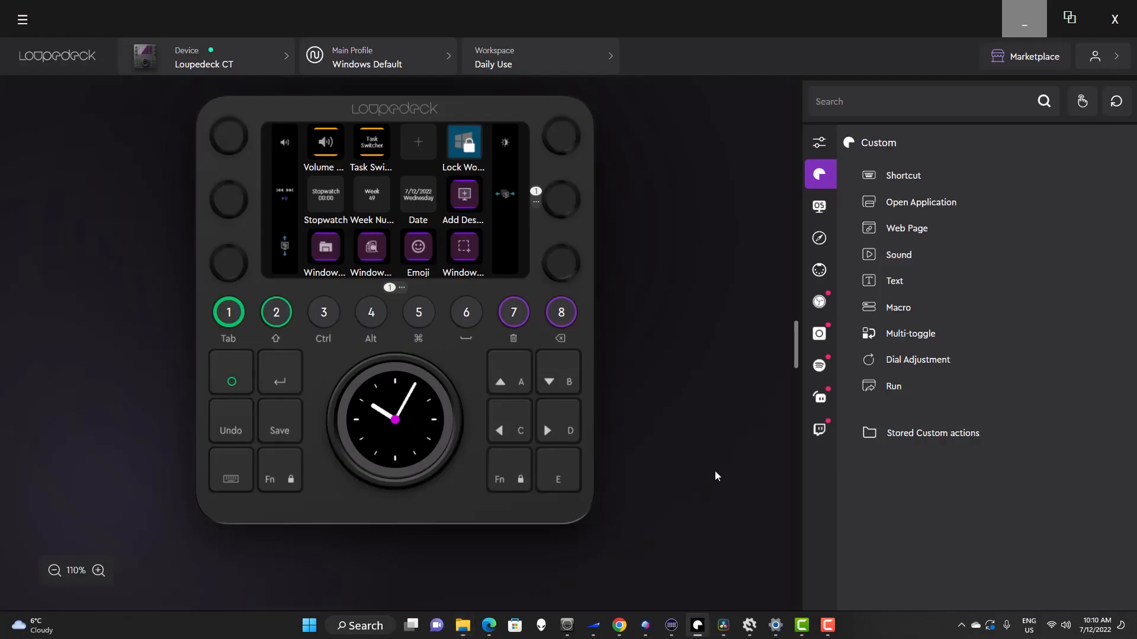
Step: Import a profile, picking SFX Color Panel Studio Winv2.lp5 from Davinci Resolve Studio > LD Profile
left_click(377, 57)
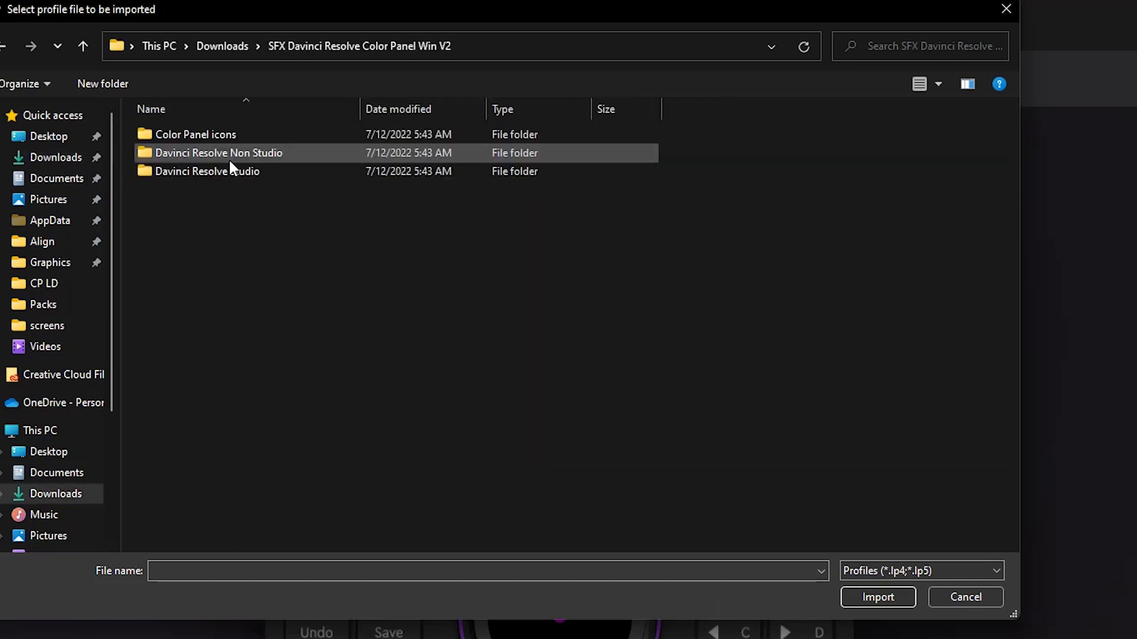
mouse_move(207, 171)
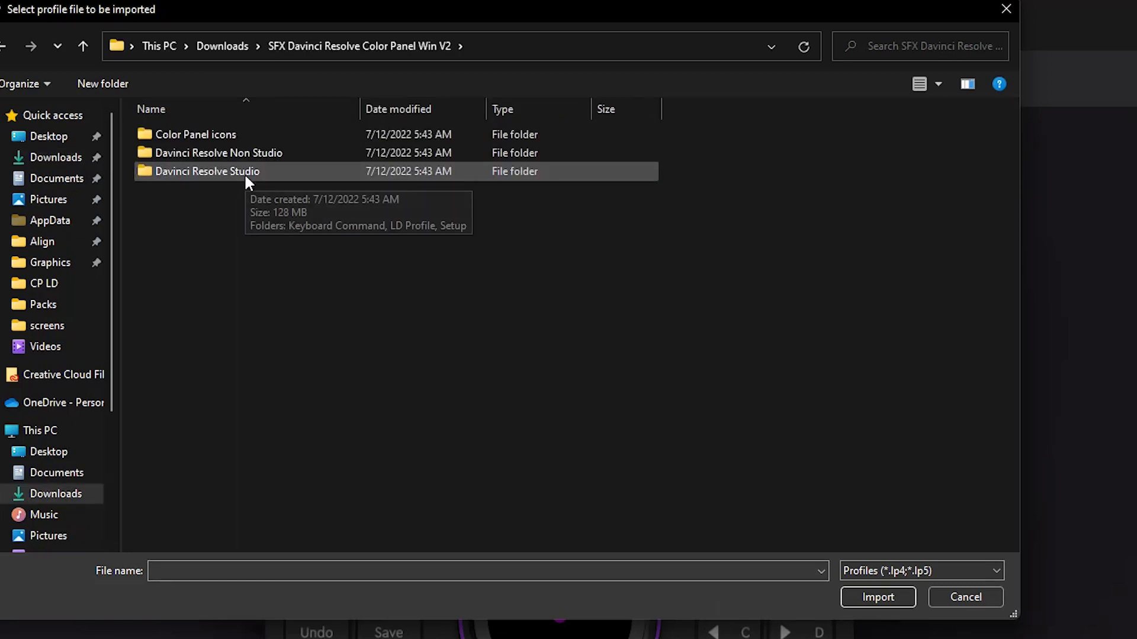
double_click(207, 171)
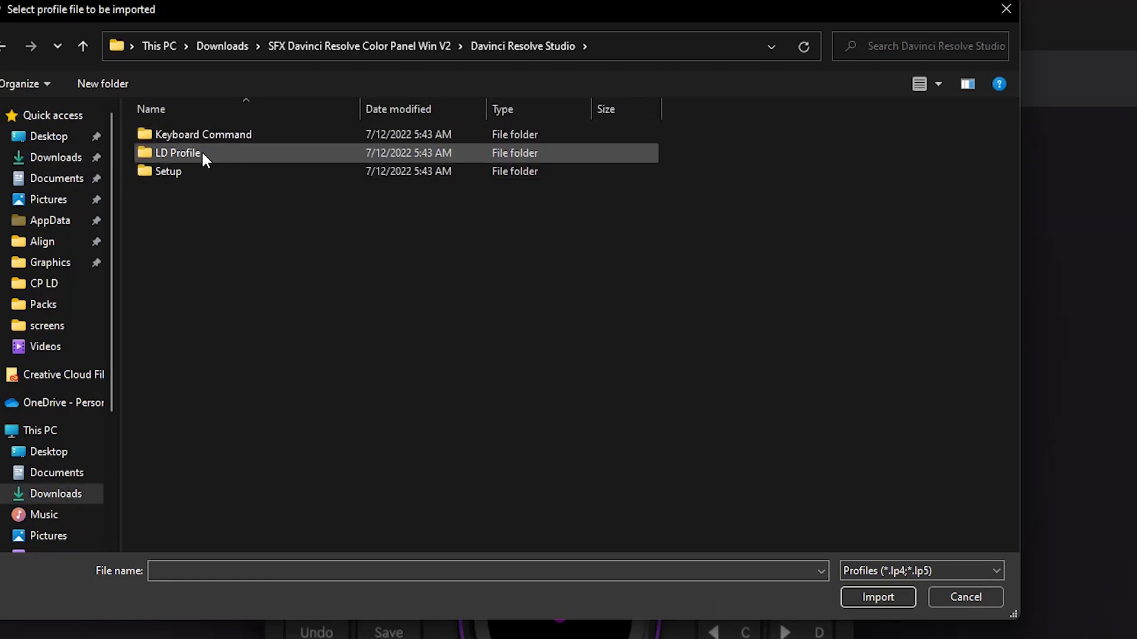
double_click(177, 153)
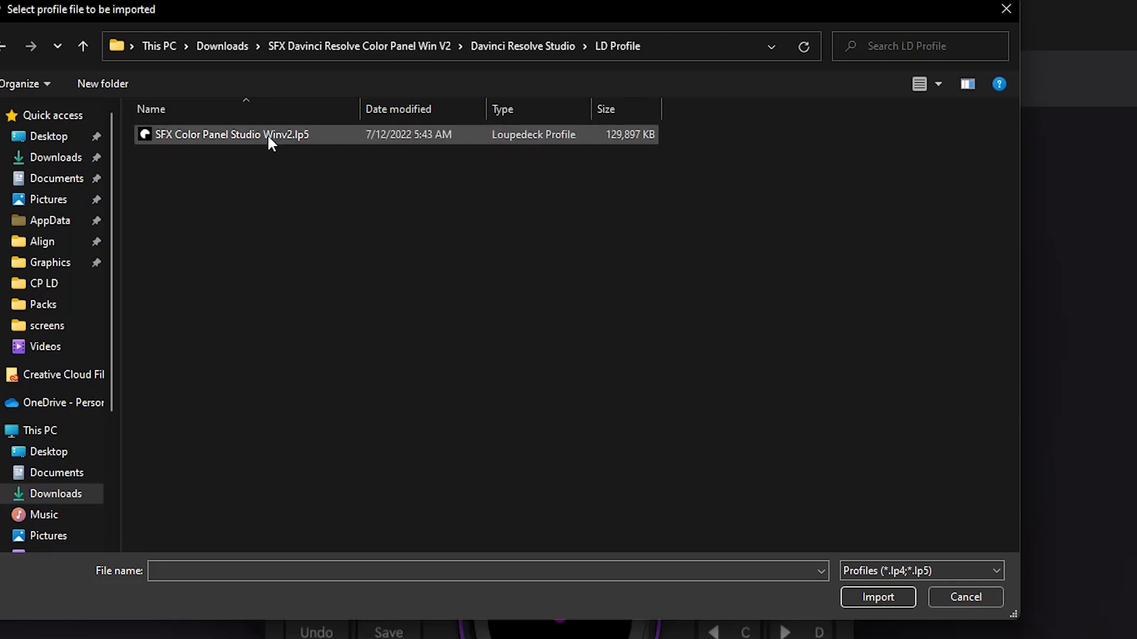
left_click(963, 596)
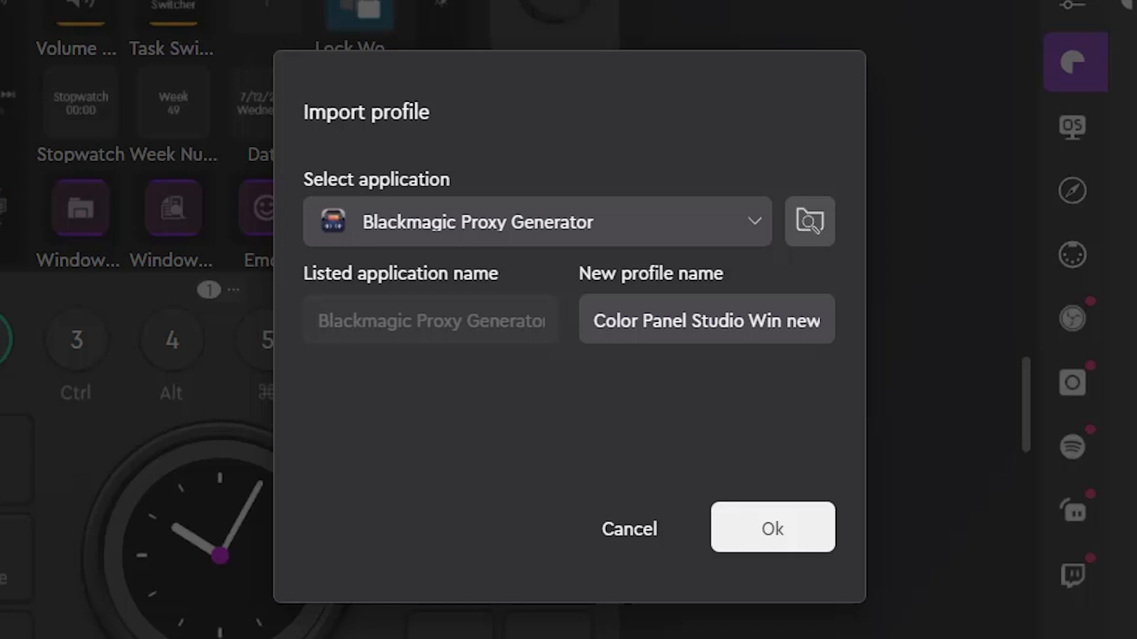
mouse_move(536, 51)
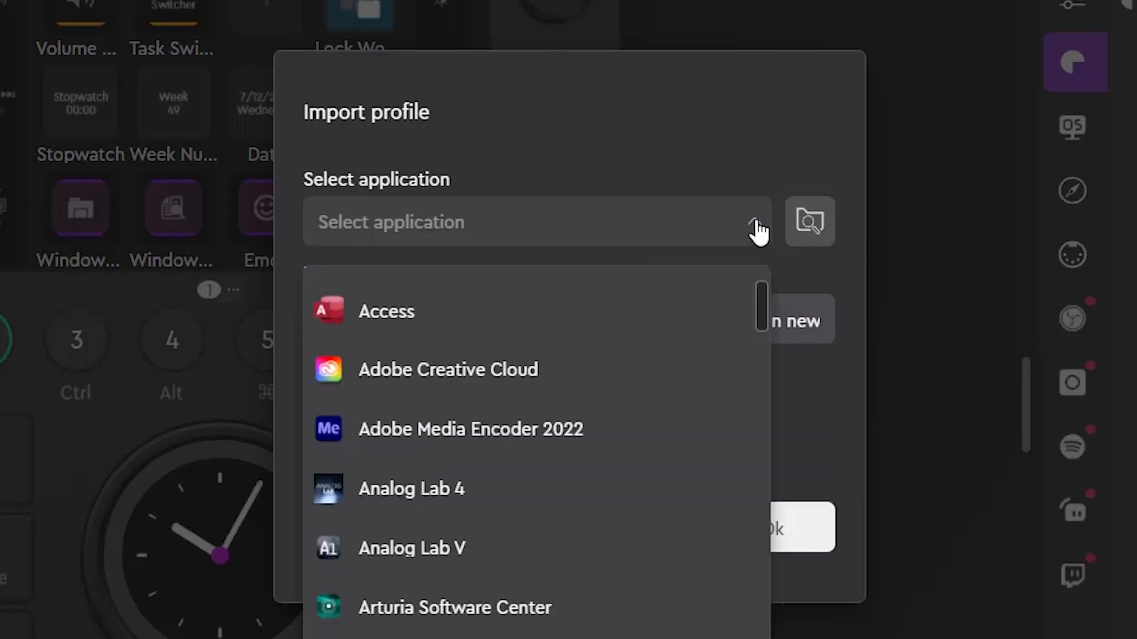
Step: Scroll through the application list in the Import profile dialog
scroll("down", 3)
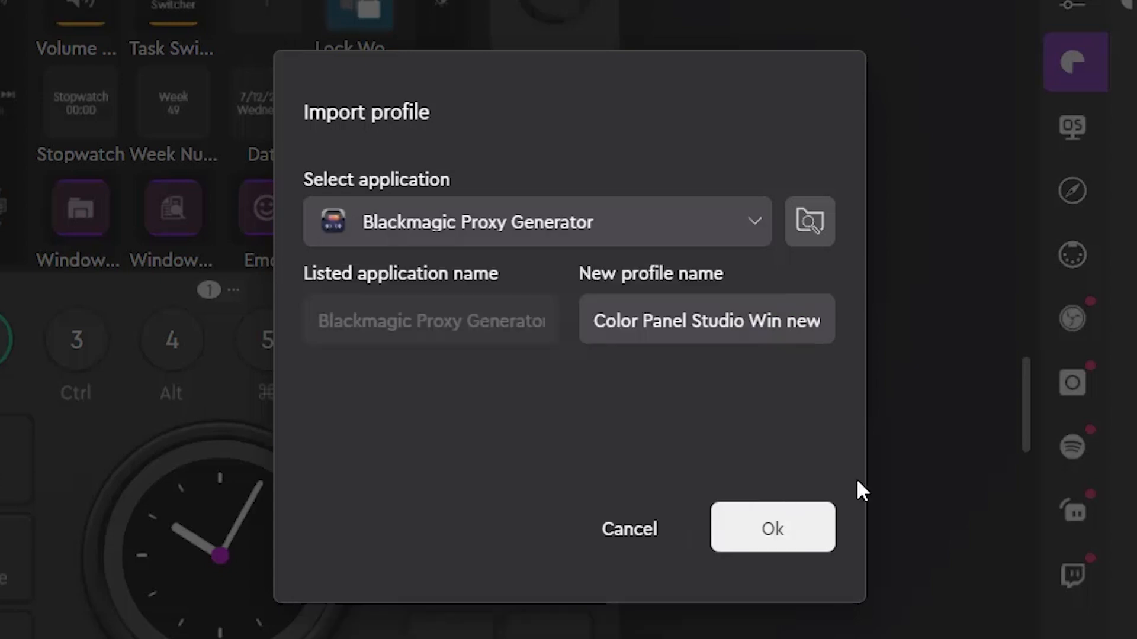
mouse_move(852, 456)
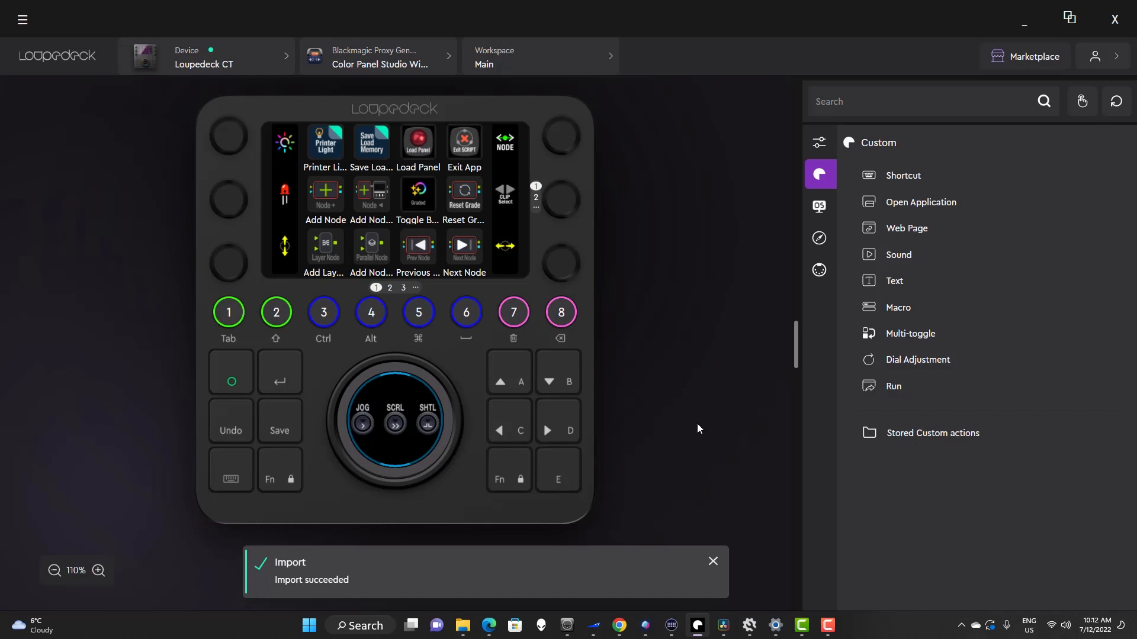
Step: Turn on MIDI in the Loupedeck CT device settings and confirm the configuration
left_click(712, 560)
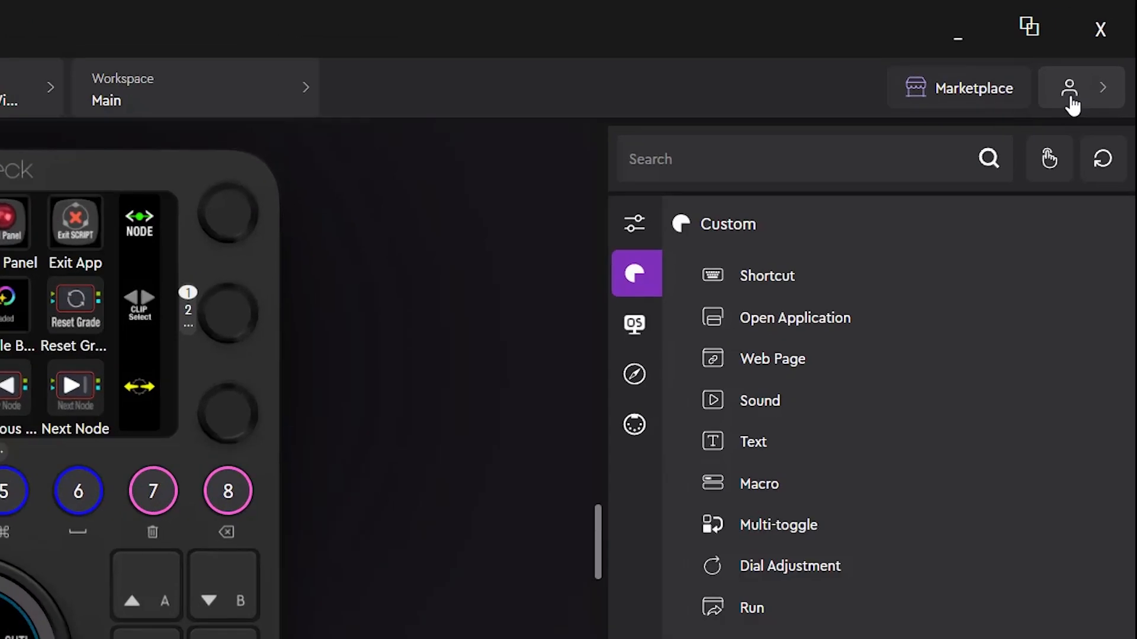
left_click(1068, 87)
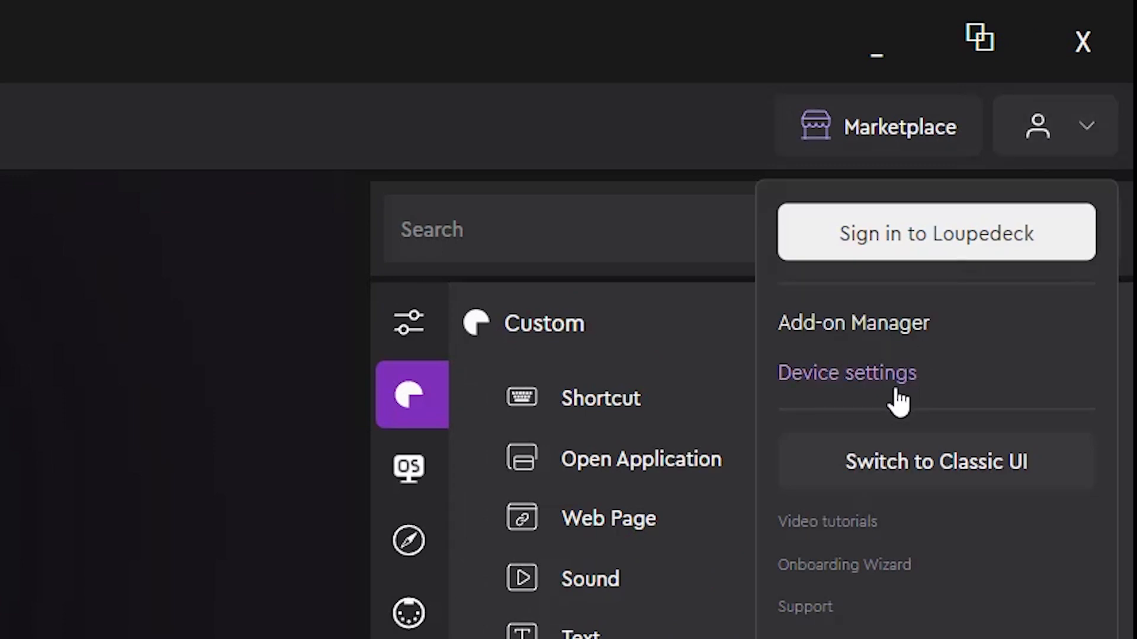
left_click(845, 372)
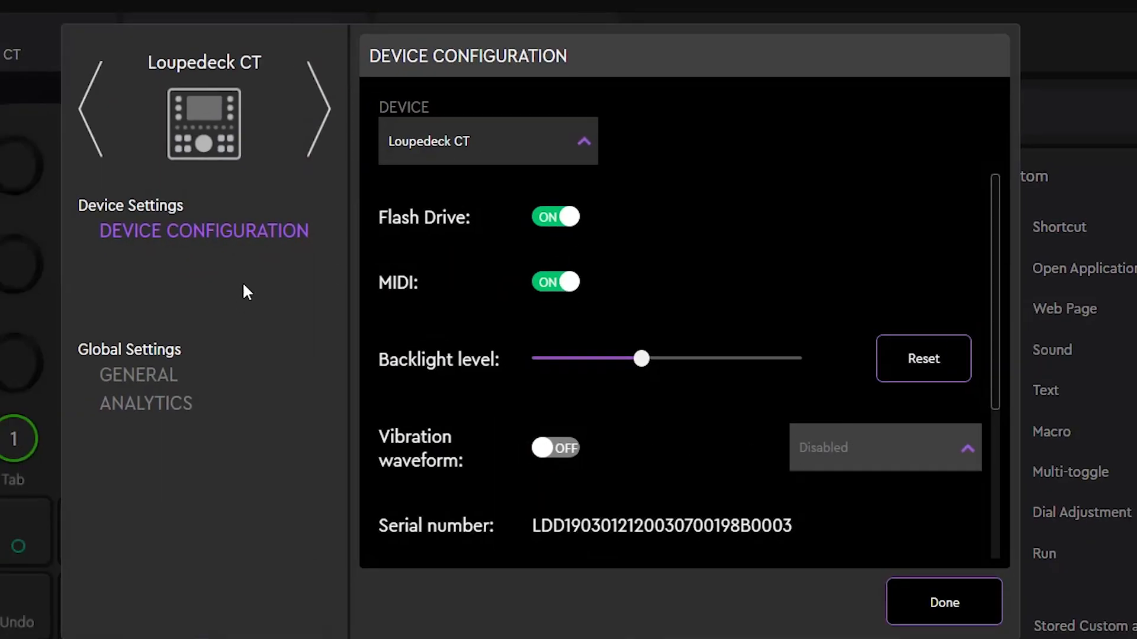
mouse_move(393, 297)
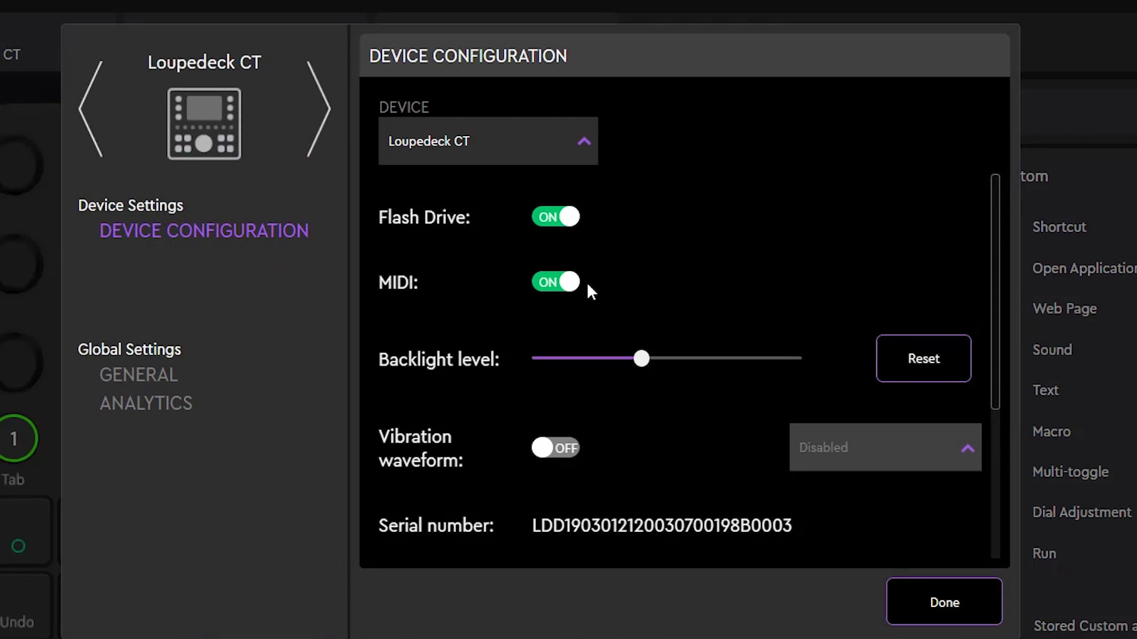
mouse_move(943, 601)
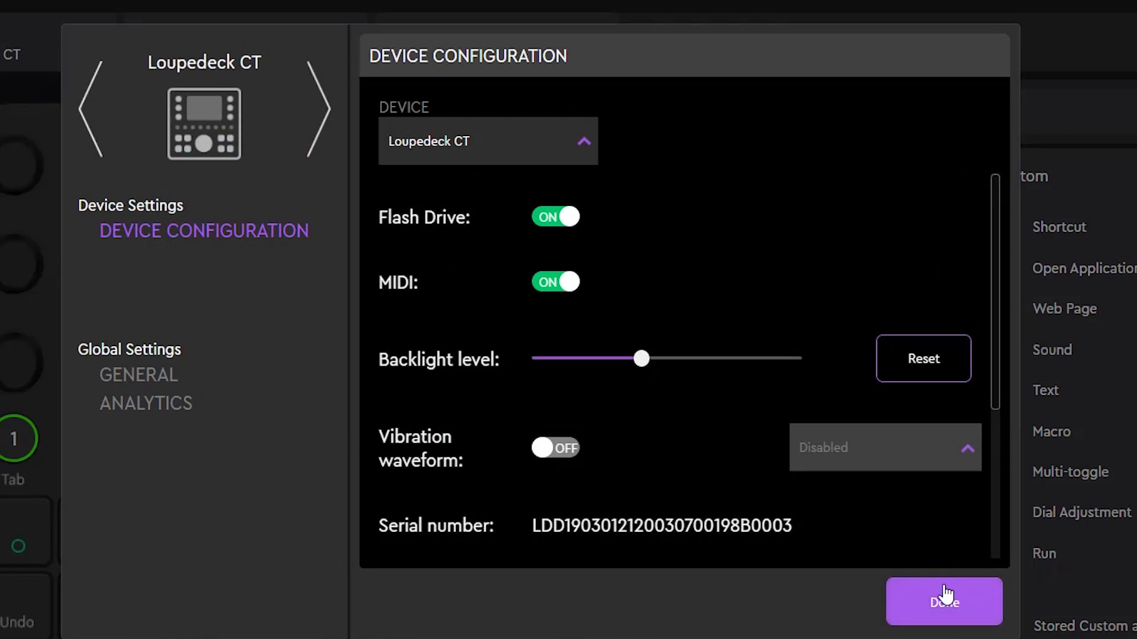
left_click(943, 601)
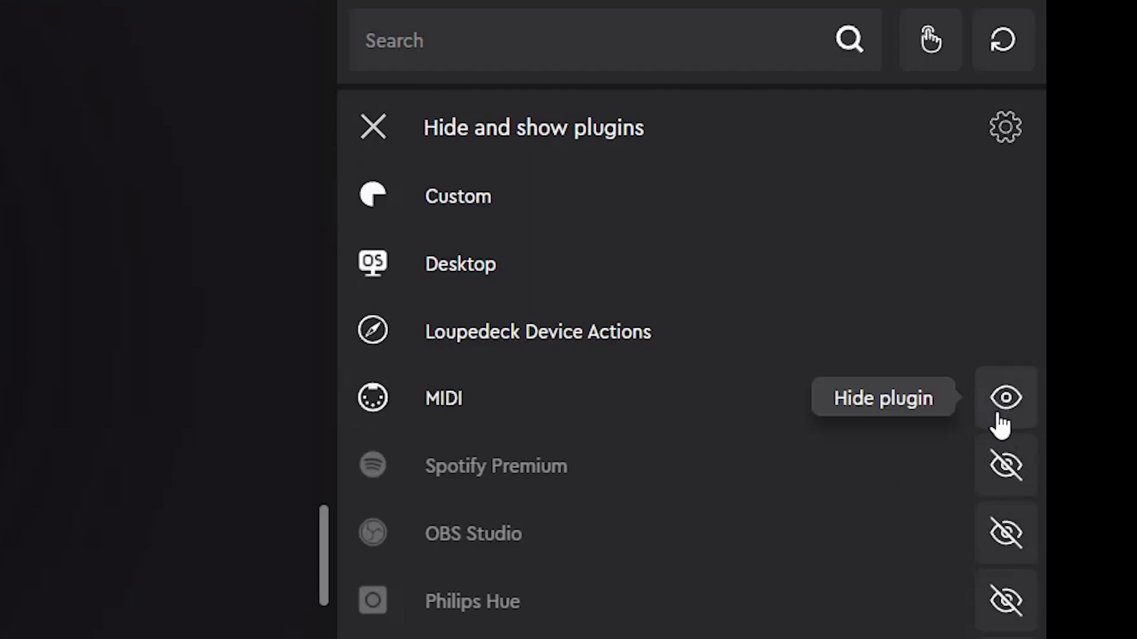
mouse_move(586, 471)
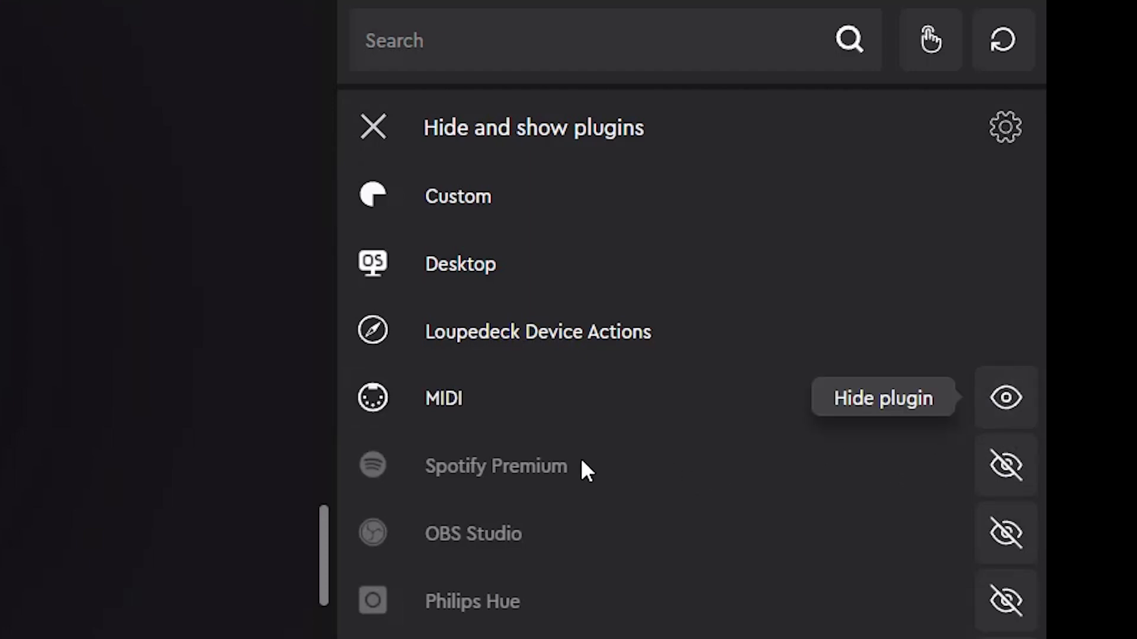
mouse_move(482, 423)
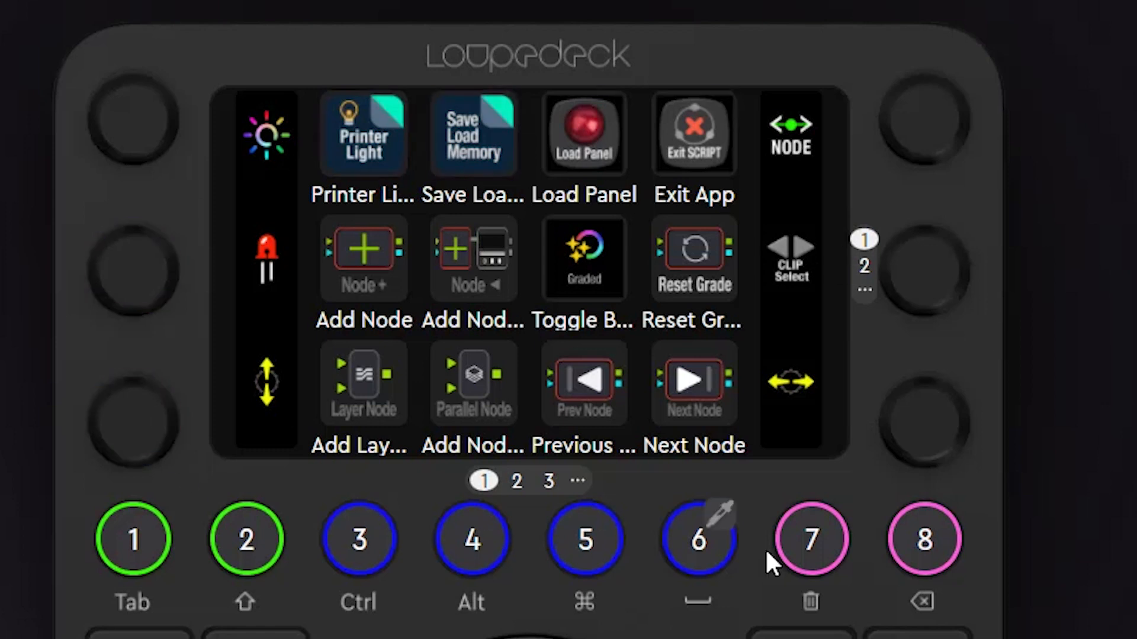
mouse_move(1108, 500)
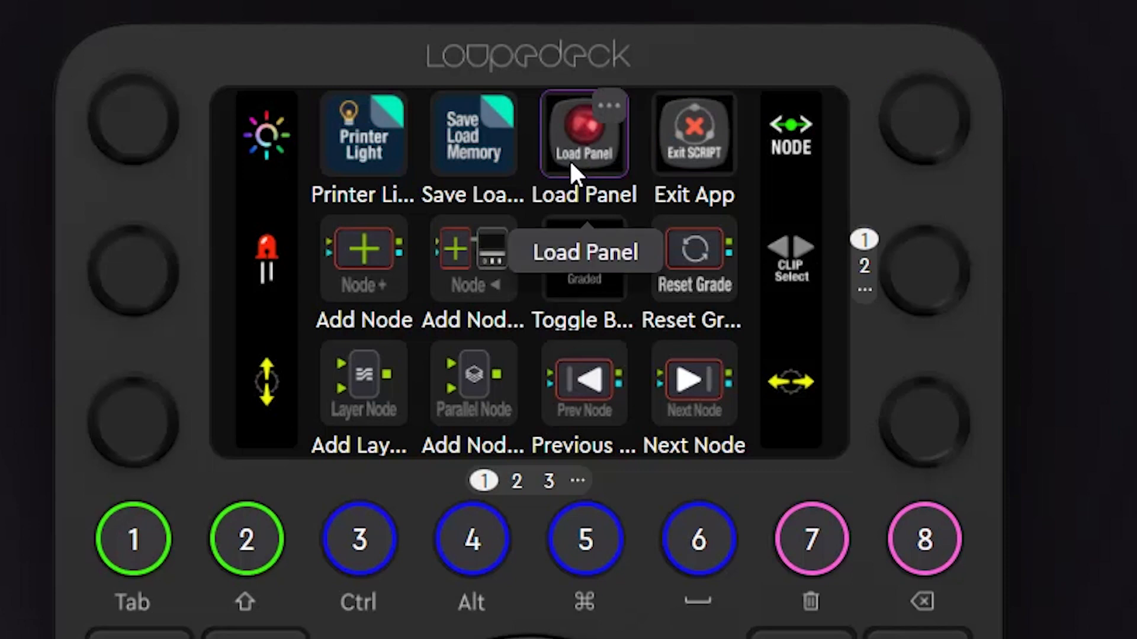
Step: Point the Load Panel action at SFX Color Panel Studio.exe and save it
left_click(585, 133)
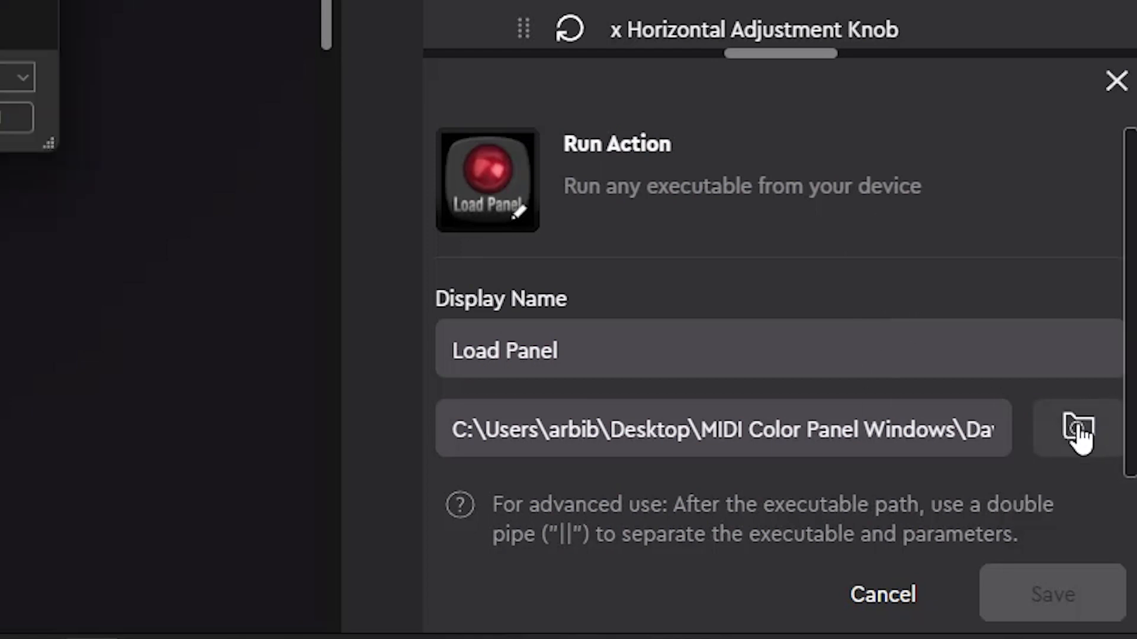
left_click(1075, 427)
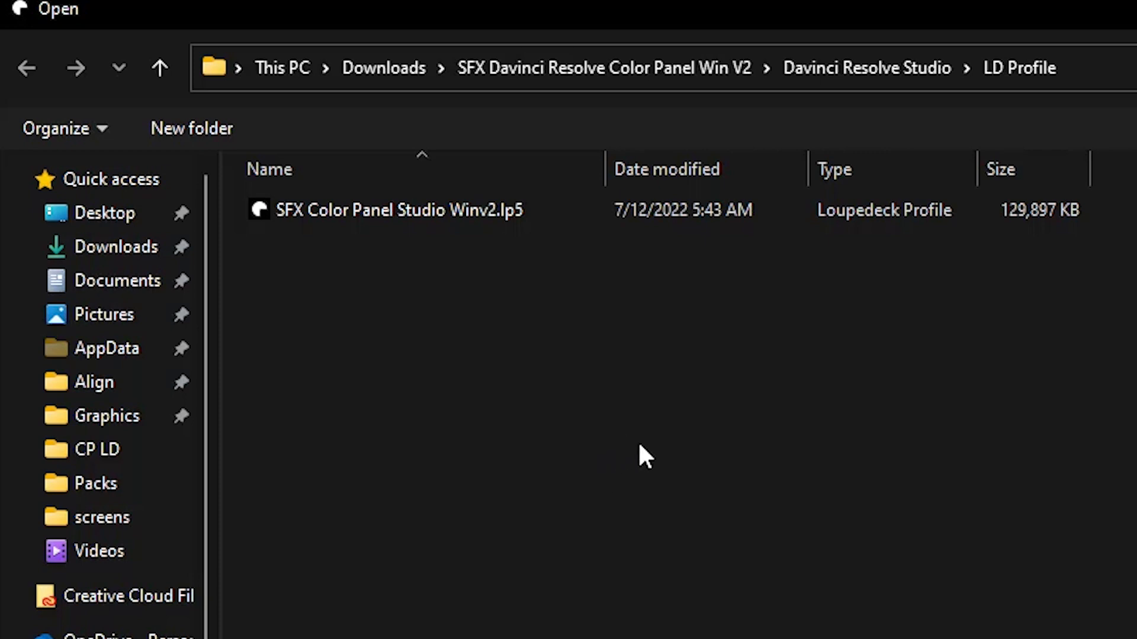
left_click(116, 280)
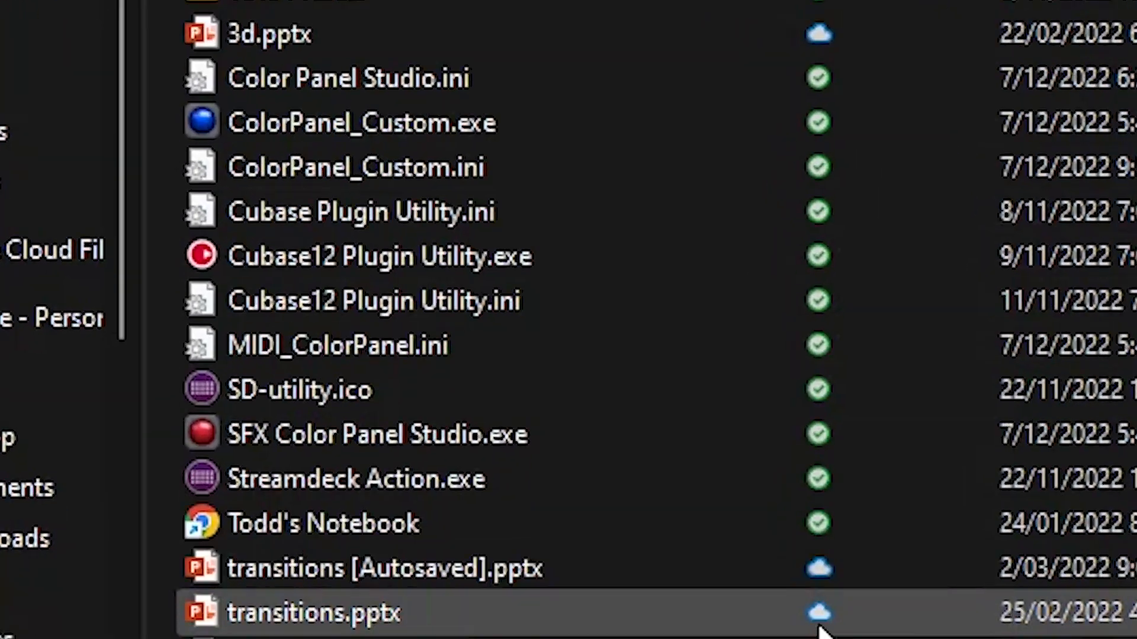
scroll("down", 3)
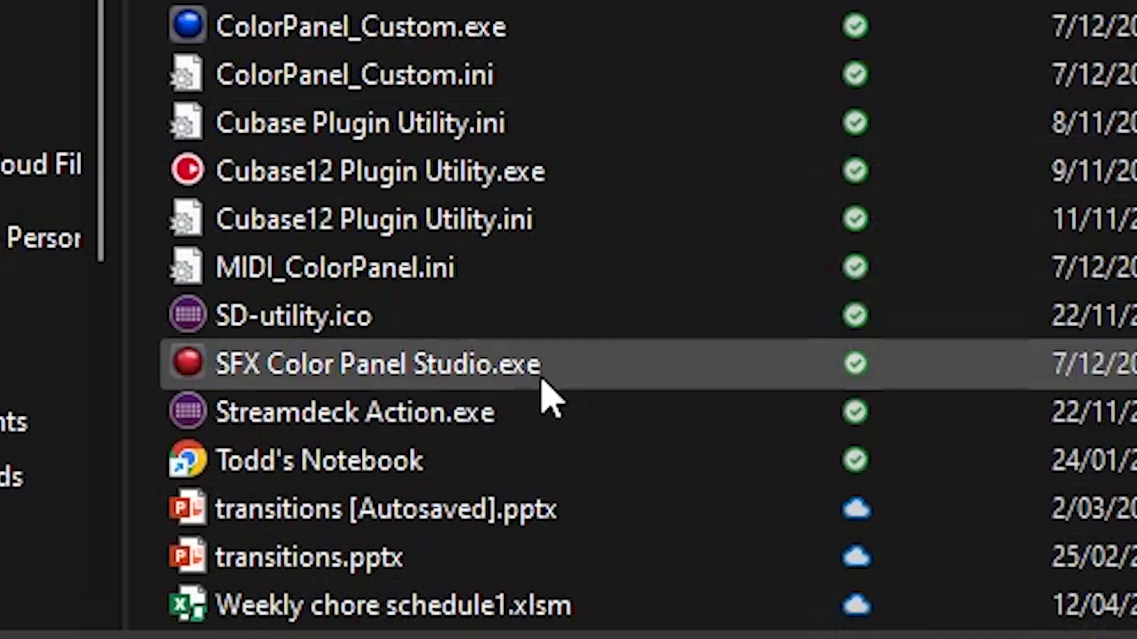
mouse_move(555, 380)
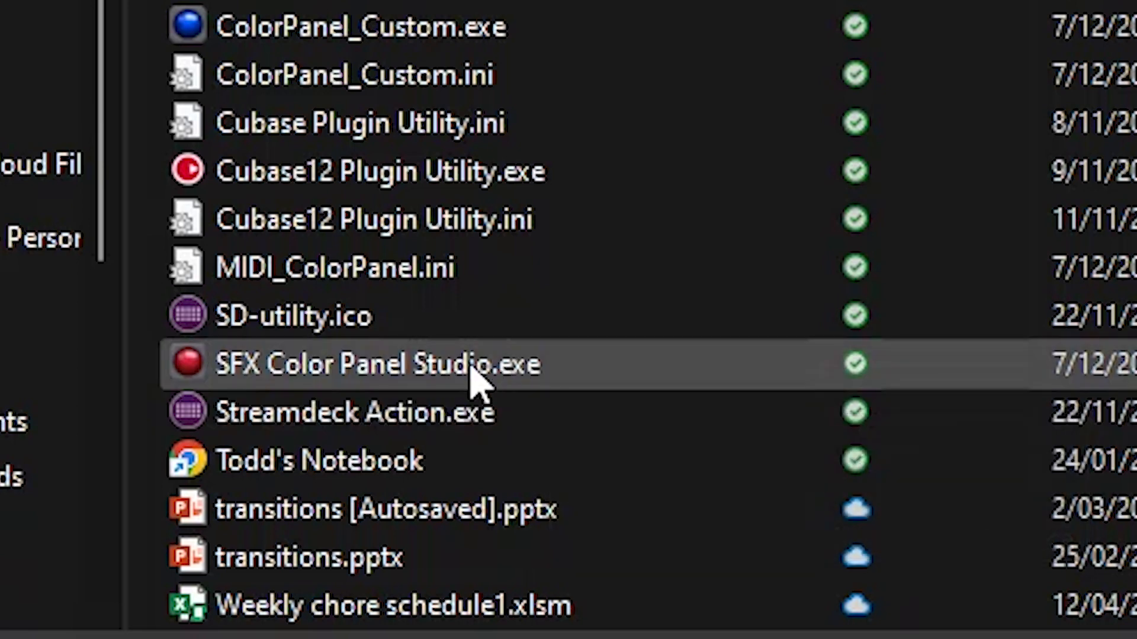
double_click(378, 364)
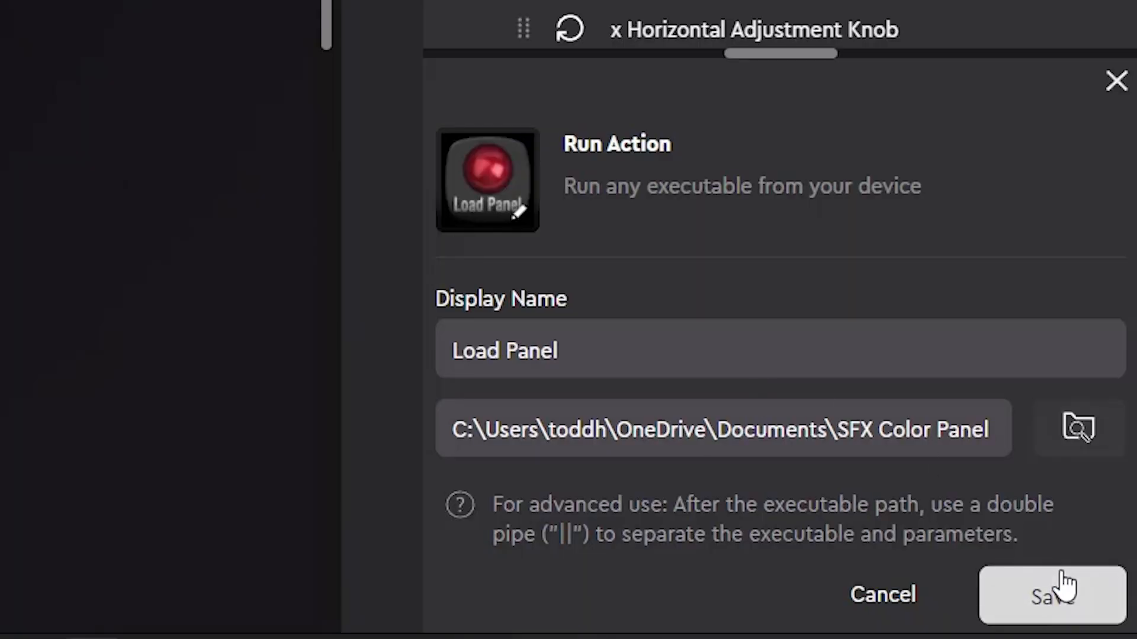
left_click(1048, 594)
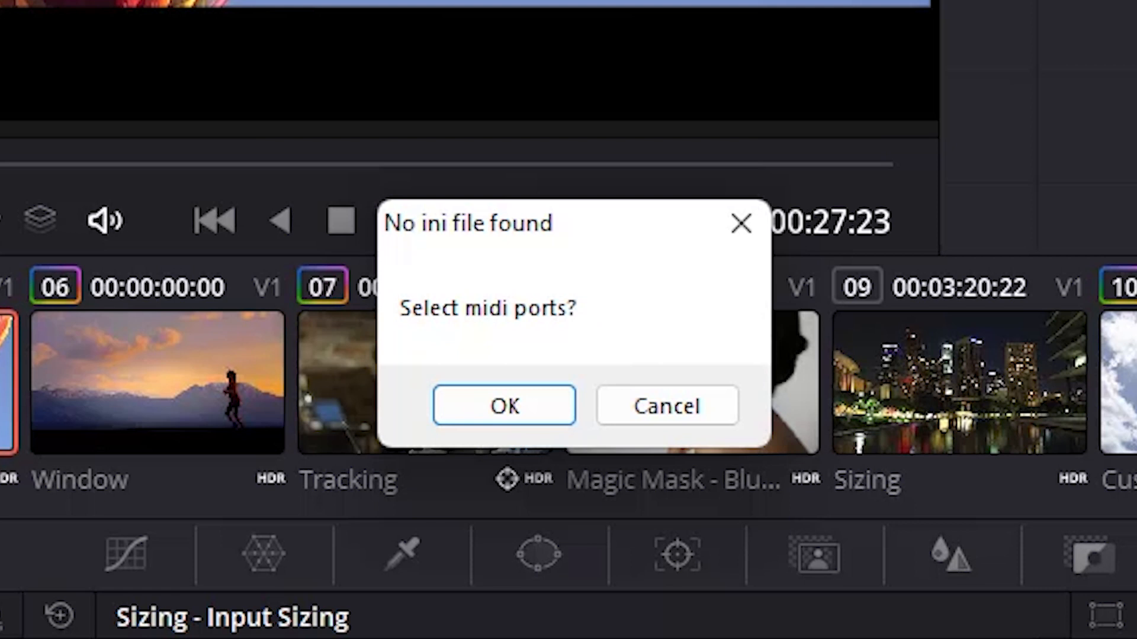
Step: Accept the MIDI port prompts, choose Loupedeck CT as input, and reload the script
left_click(504, 404)
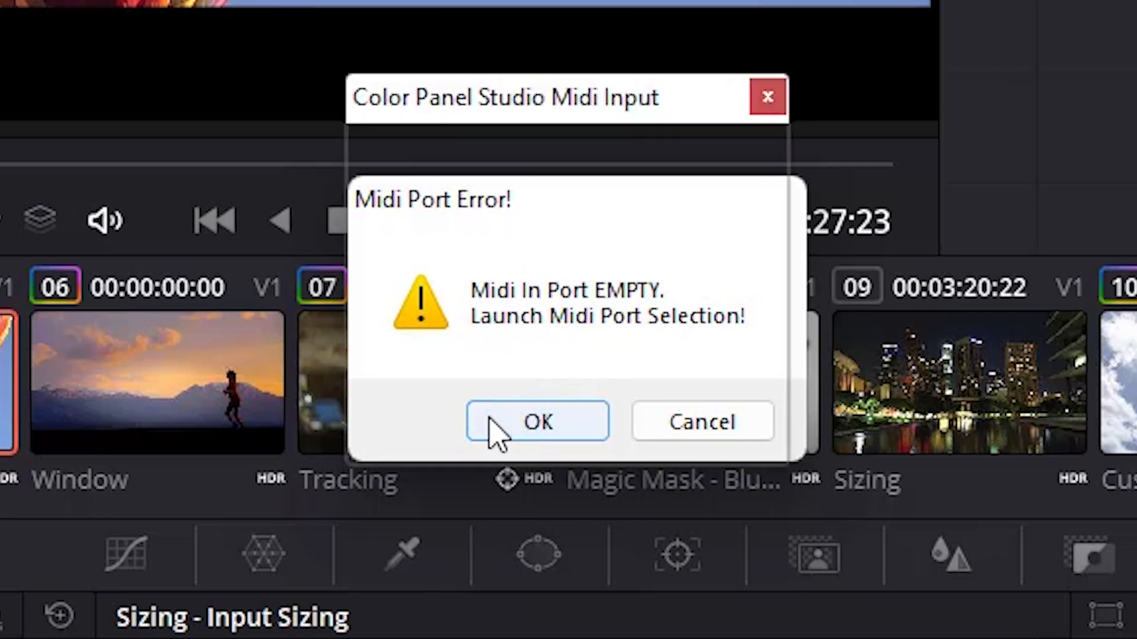
left_click(537, 421)
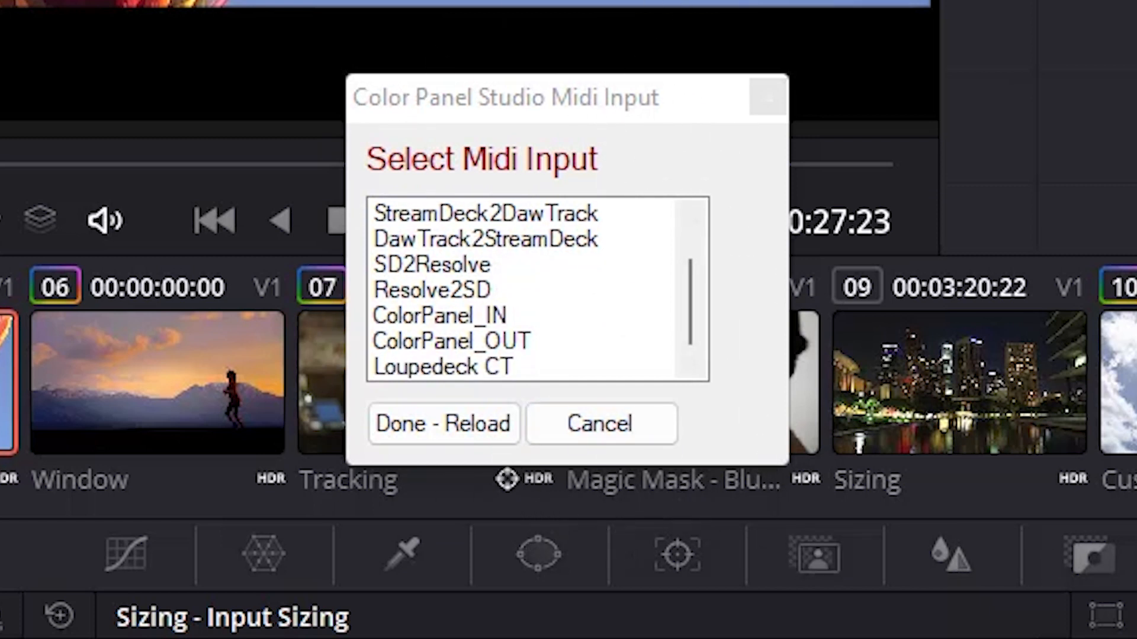
mouse_move(649, 210)
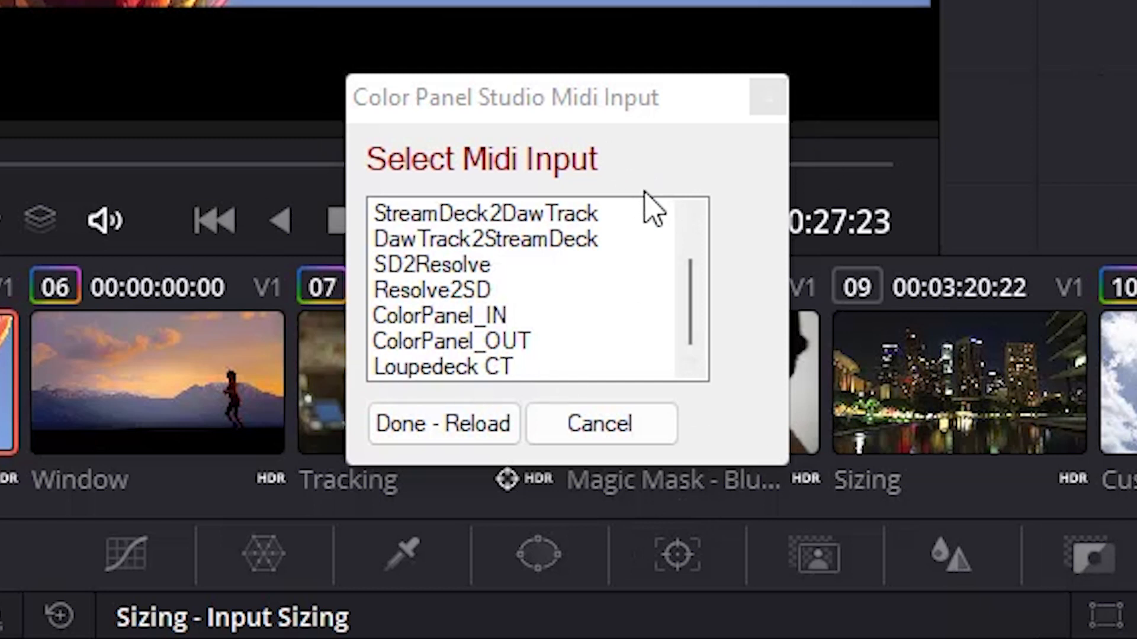
mouse_move(739, 214)
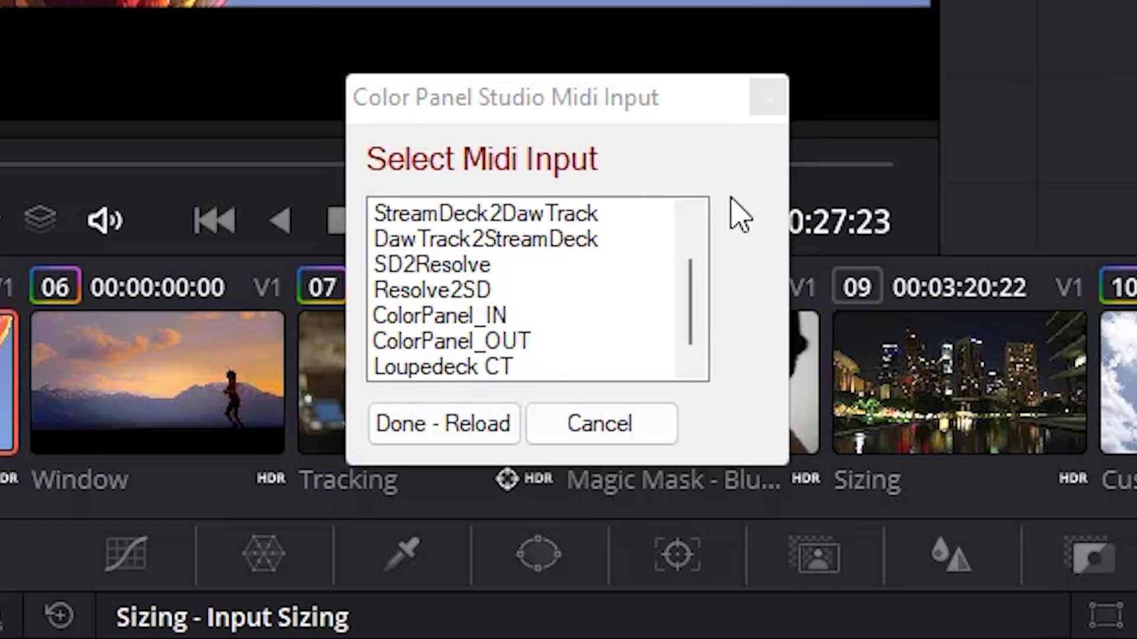
mouse_move(417, 181)
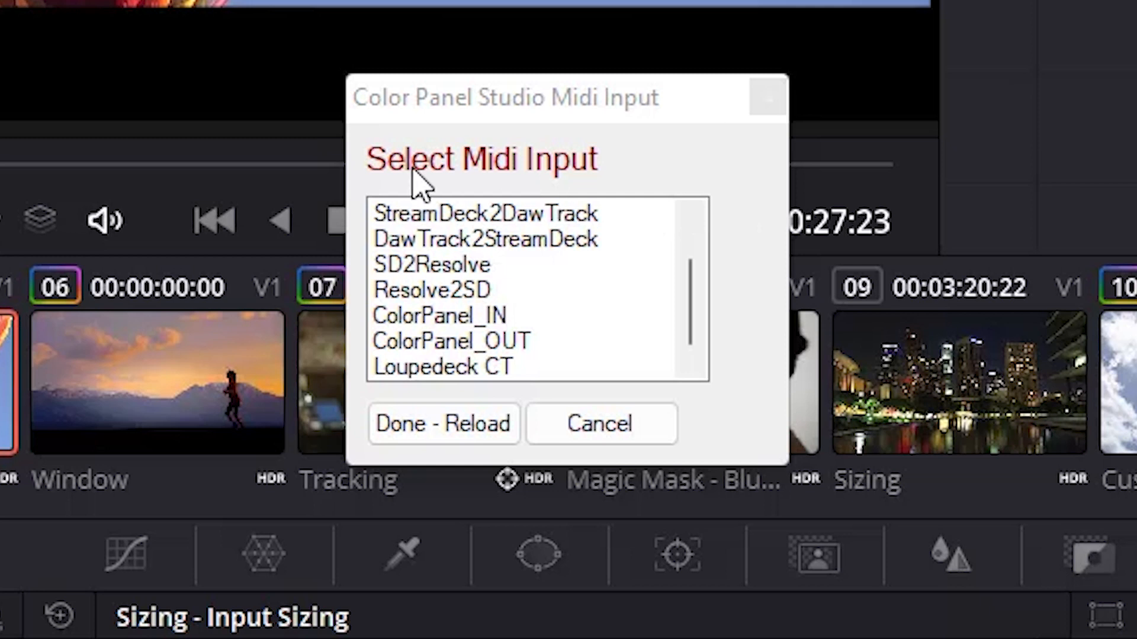
mouse_move(467, 369)
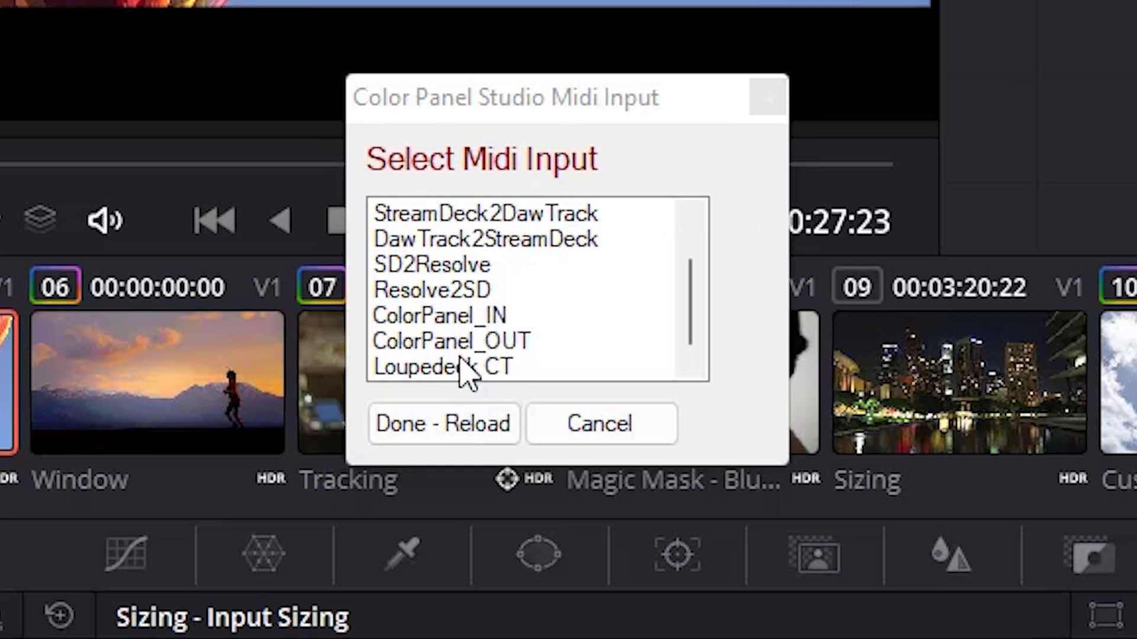
left_click(443, 366)
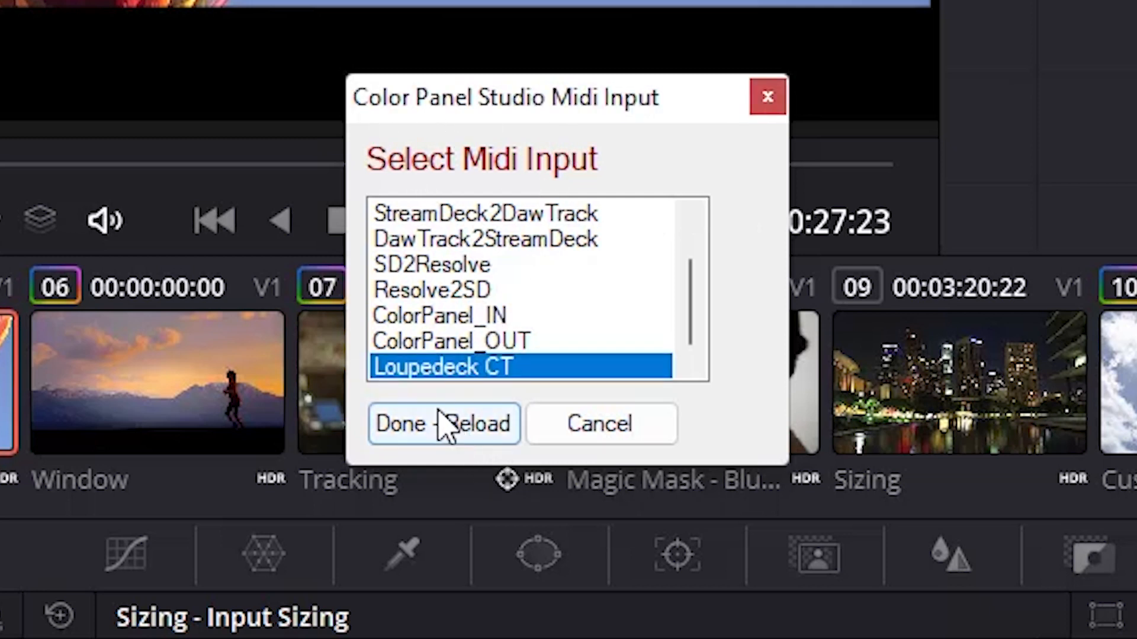
left_click(398, 423)
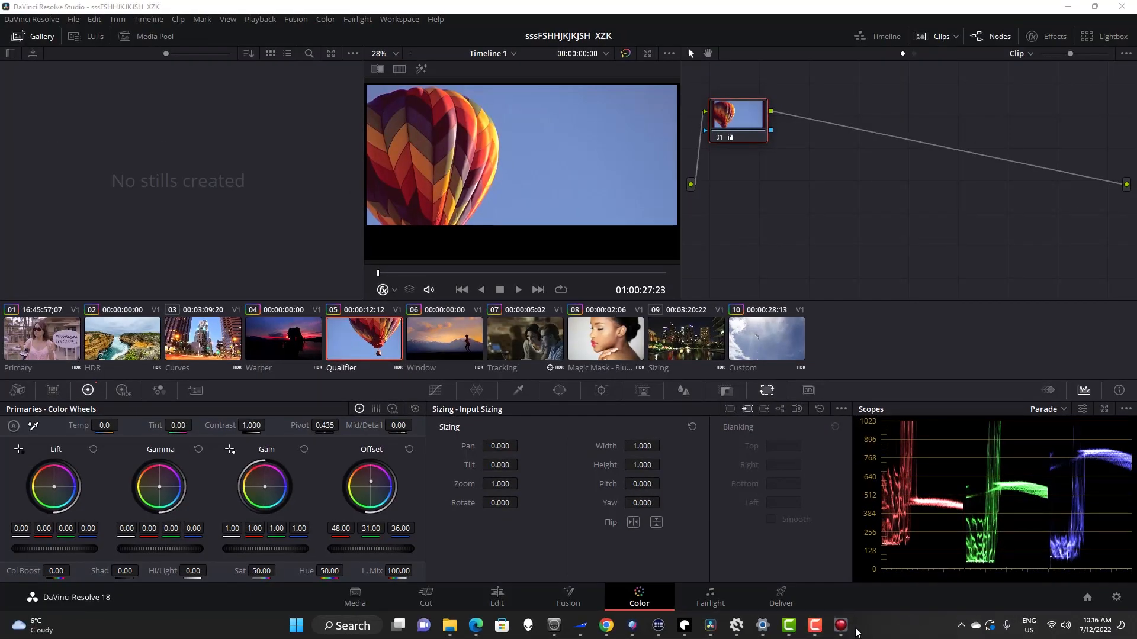
left_click(709, 624)
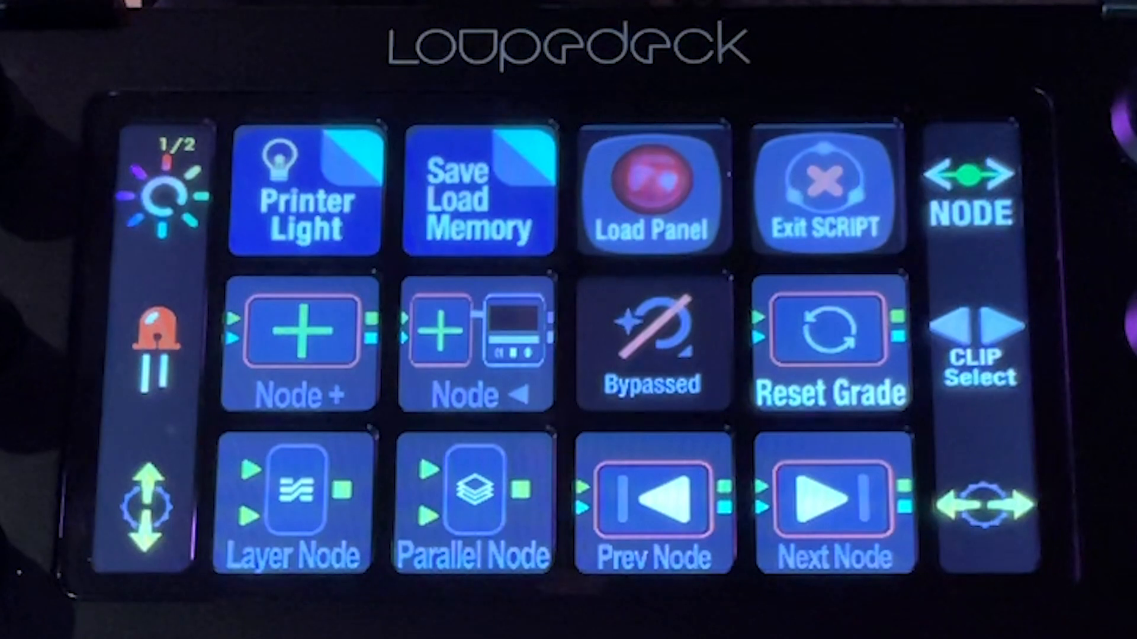
left_click(651, 344)
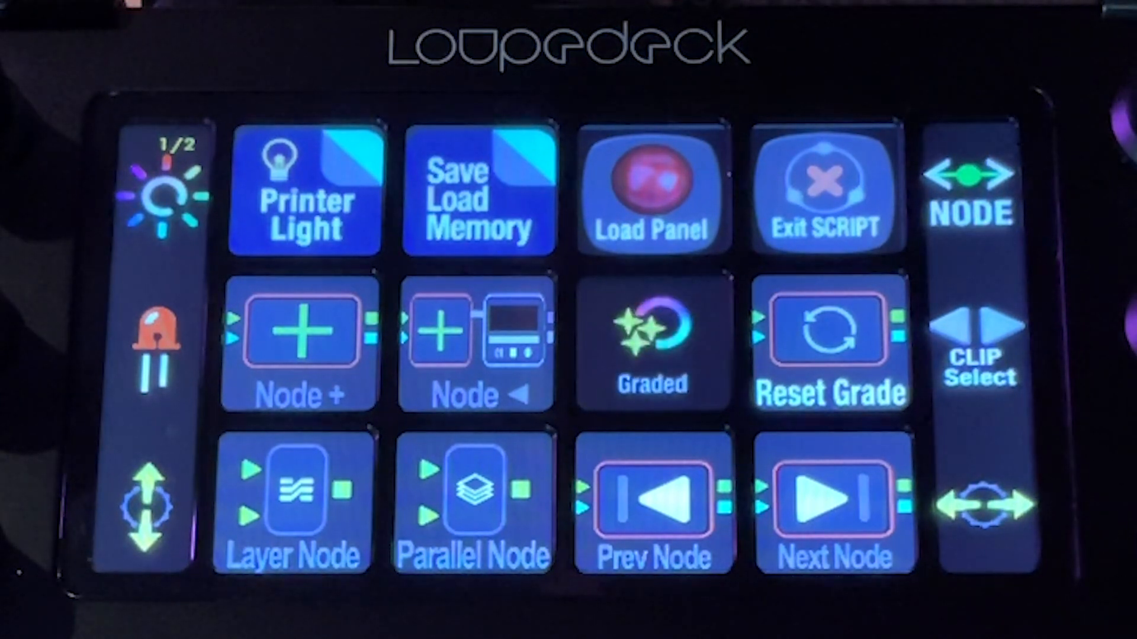
left_click(651, 345)
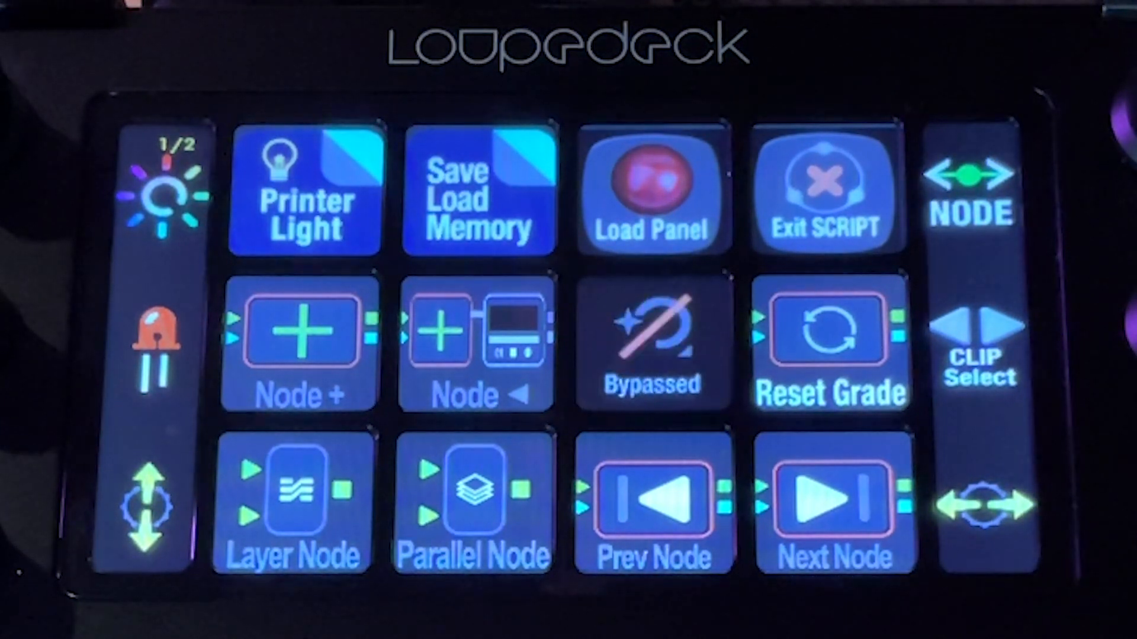
left_click(651, 345)
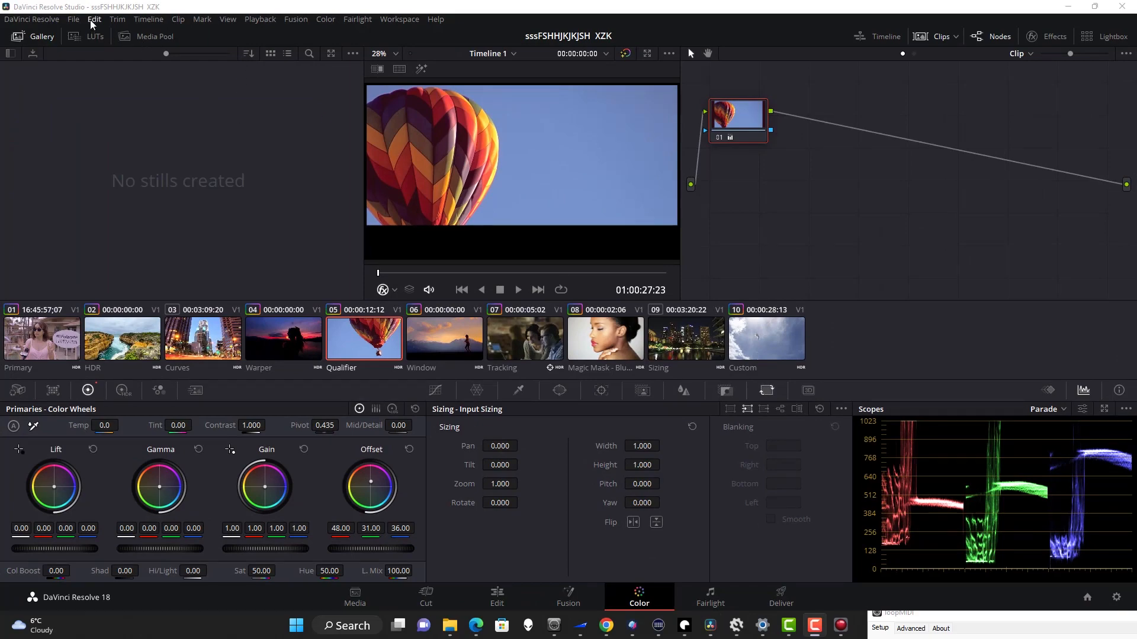
Step: Import the SideshowFX Pro v5 Win preset from Davinci Resolve Studio > Keyboard Command
left_click(31, 19)
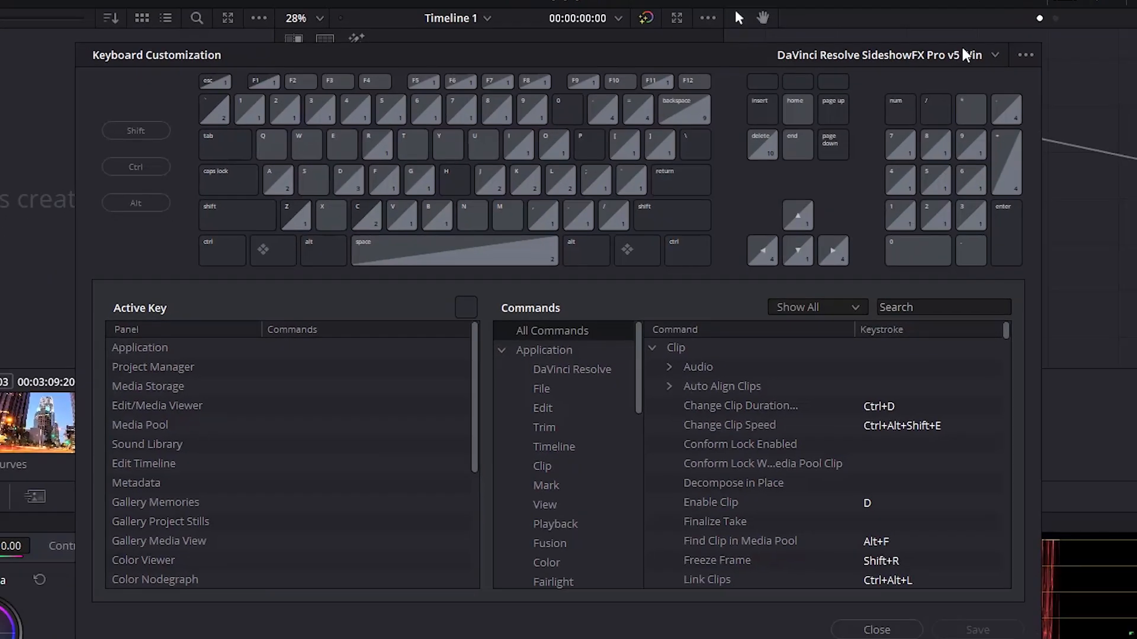
left_click(1025, 55)
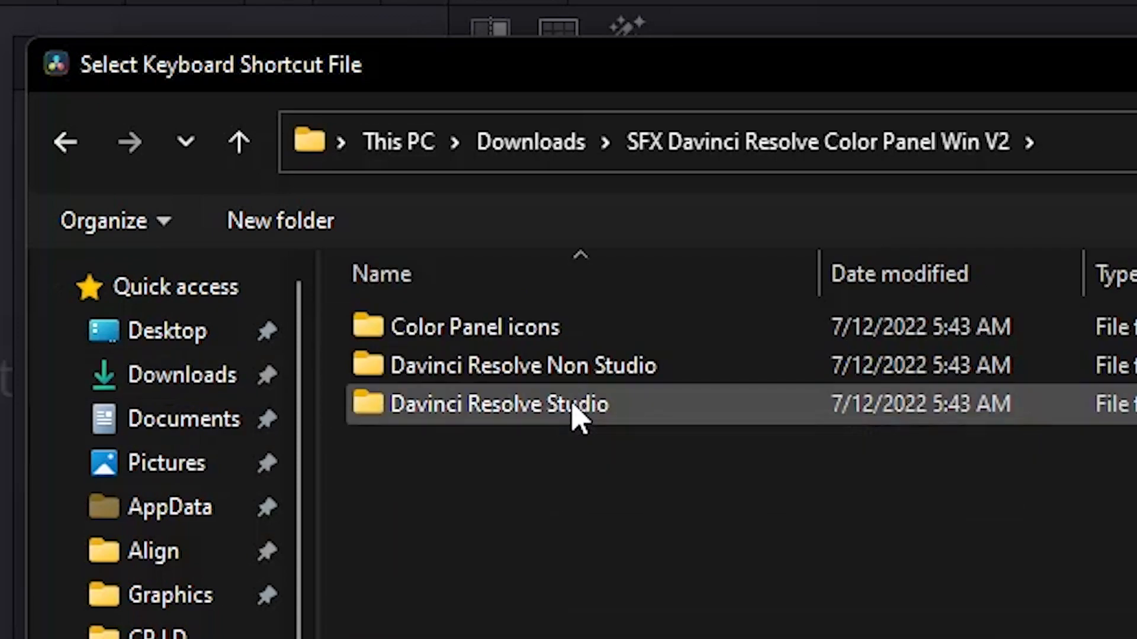
double_click(495, 403)
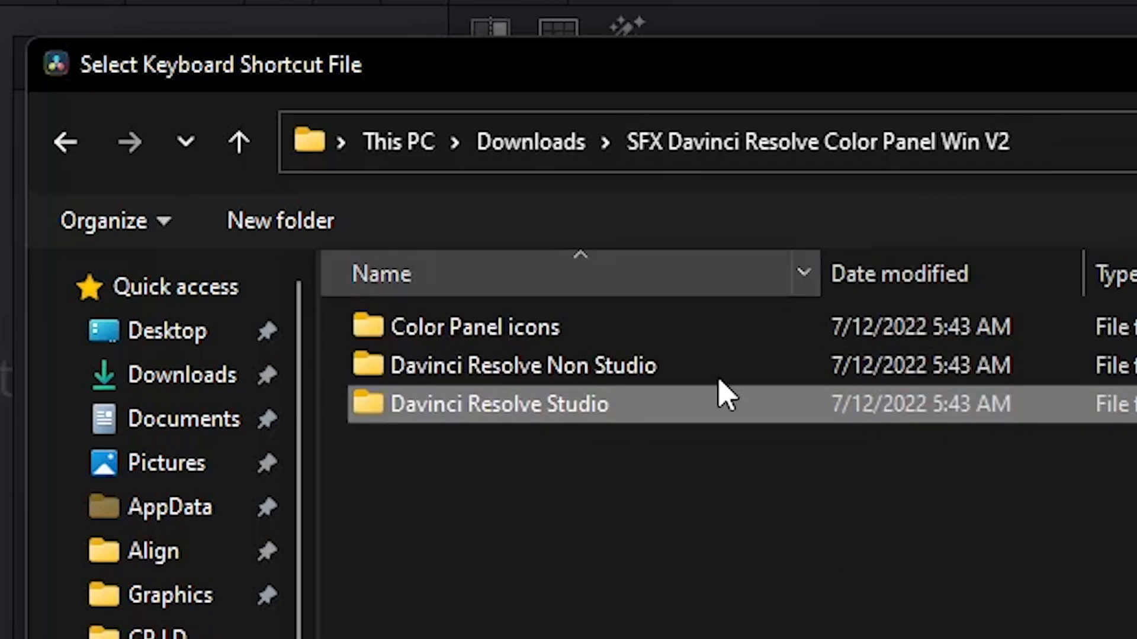
double_click(493, 404)
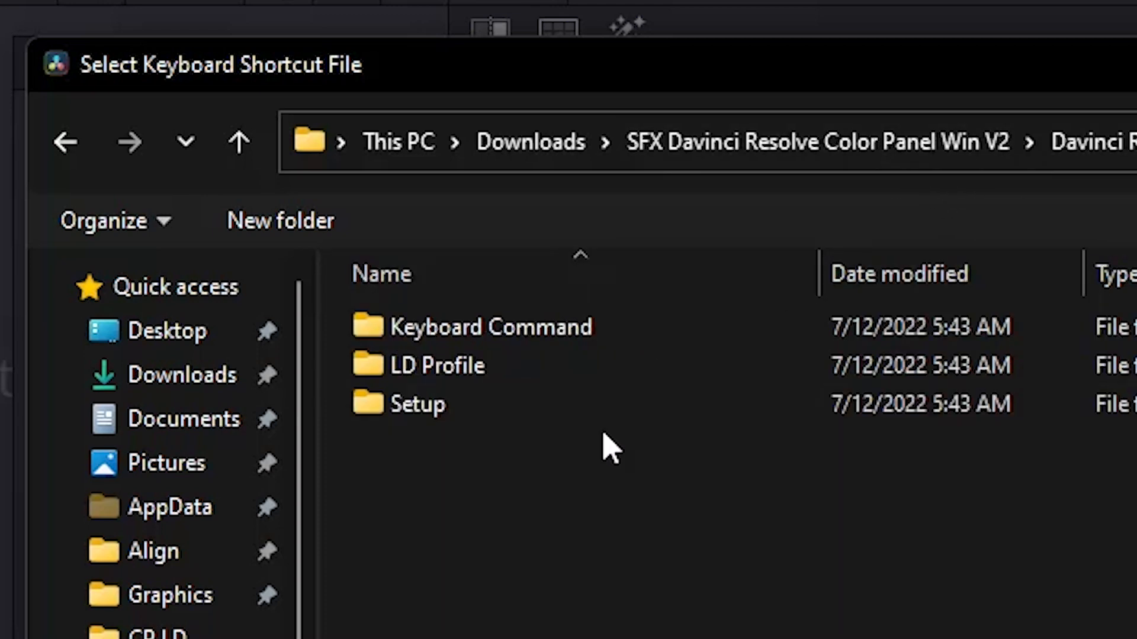
double_click(492, 326)
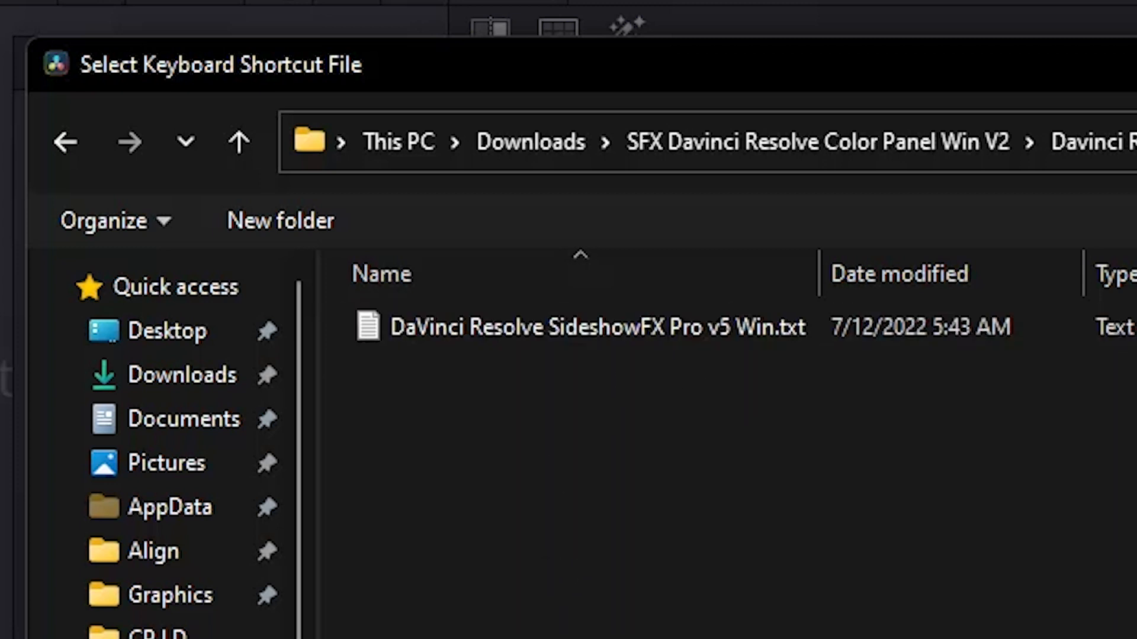
double_click(578, 327)
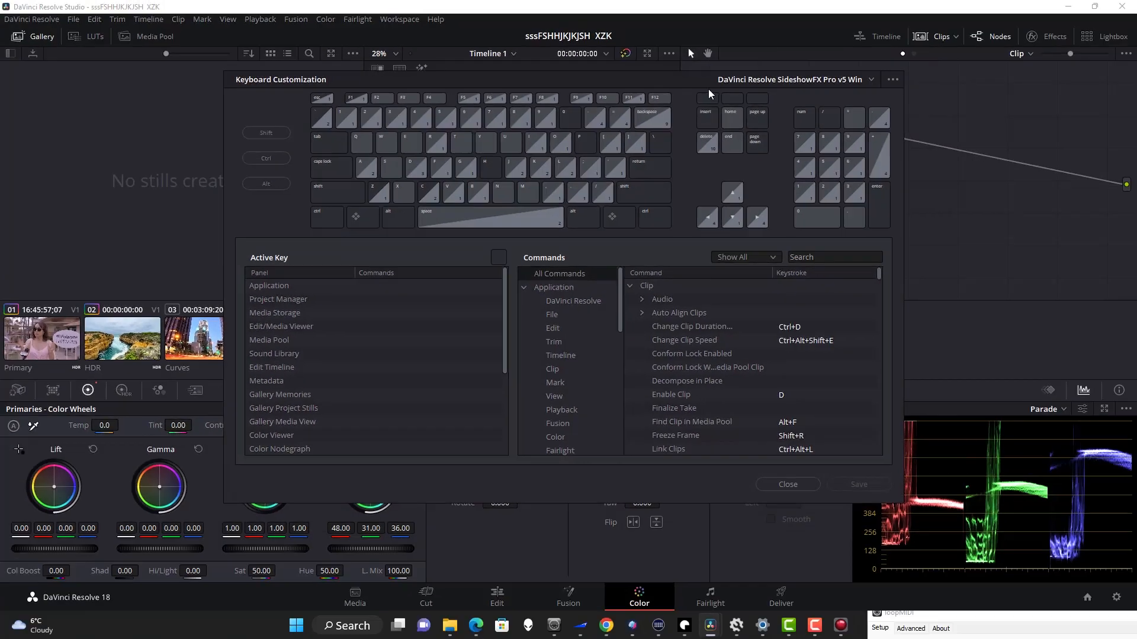
mouse_move(858, 242)
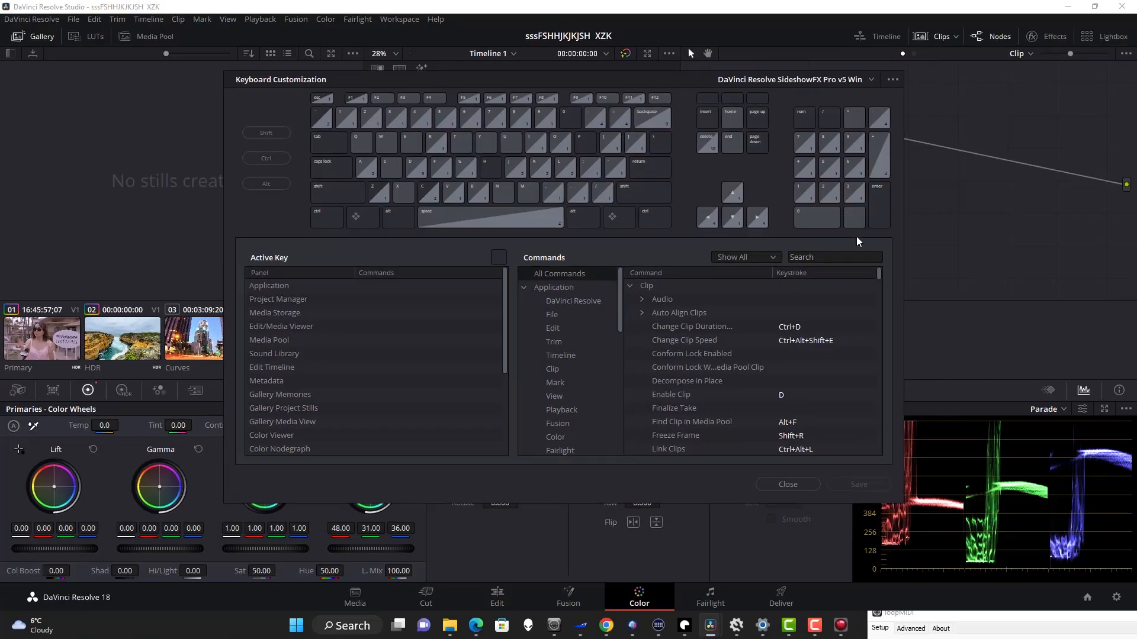
left_click(787, 483)
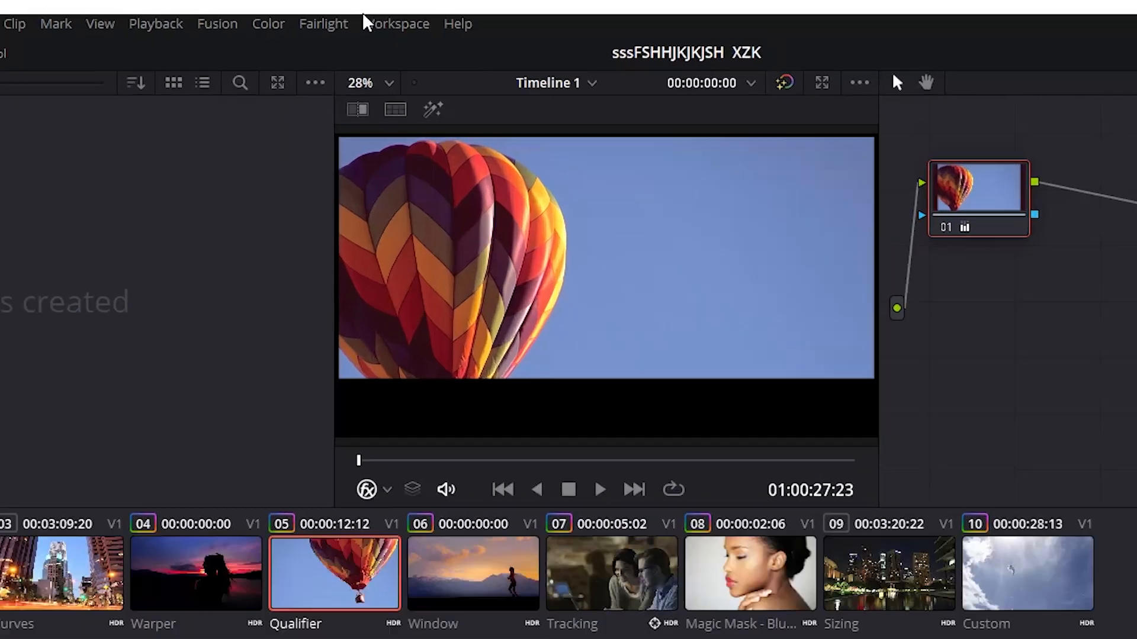
Step: Open the Workspace layout options to reset the Color page UI
left_click(398, 23)
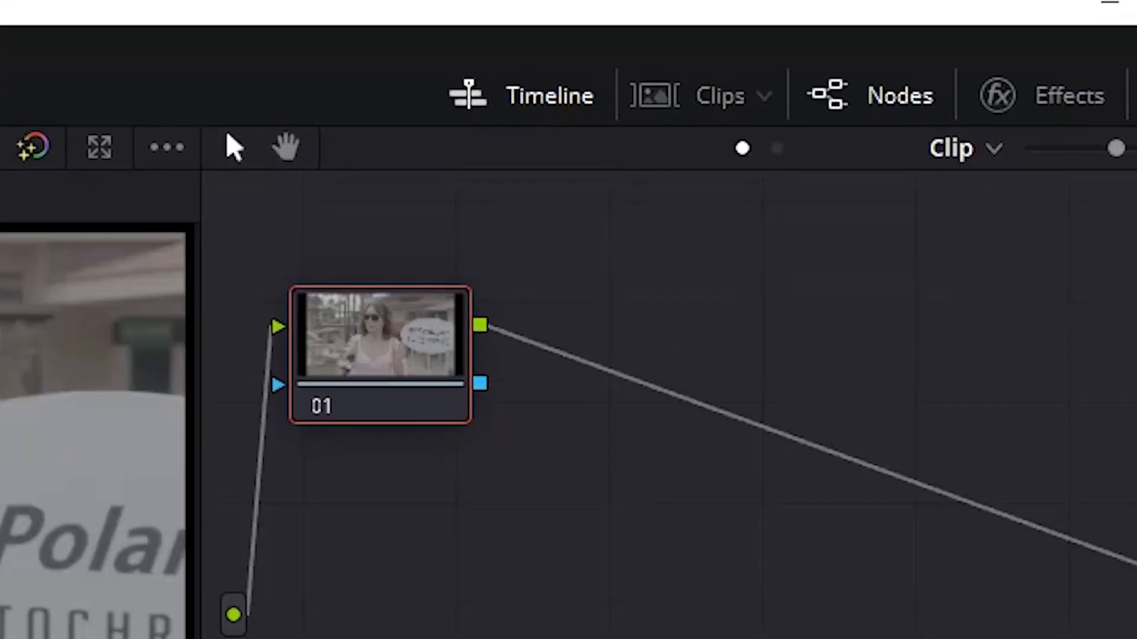
mouse_move(697, 138)
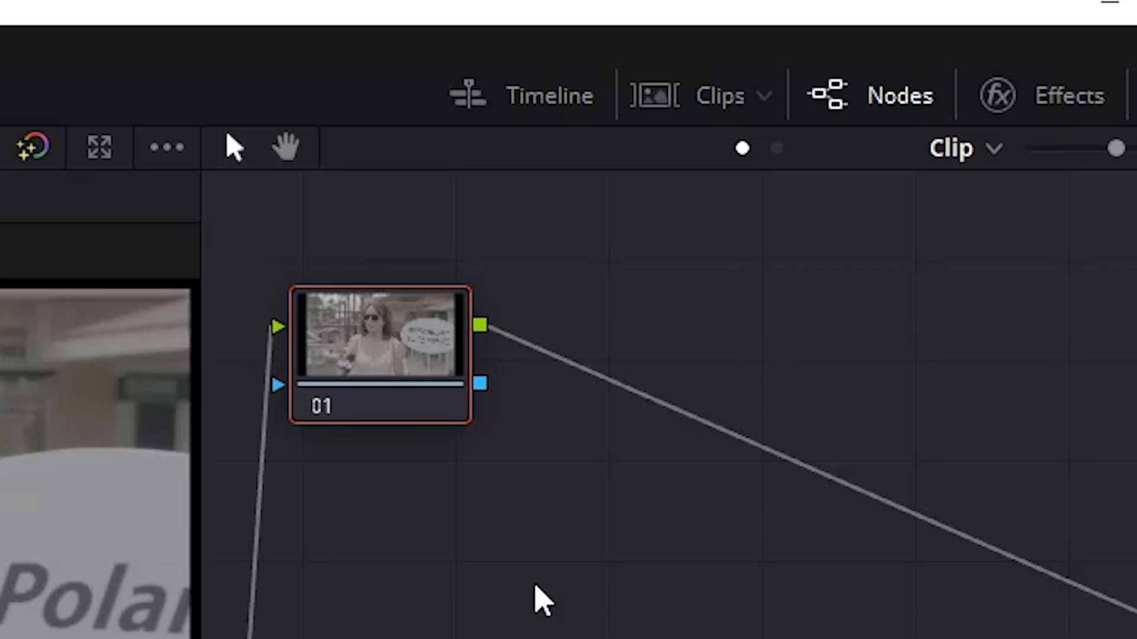
mouse_move(584, 250)
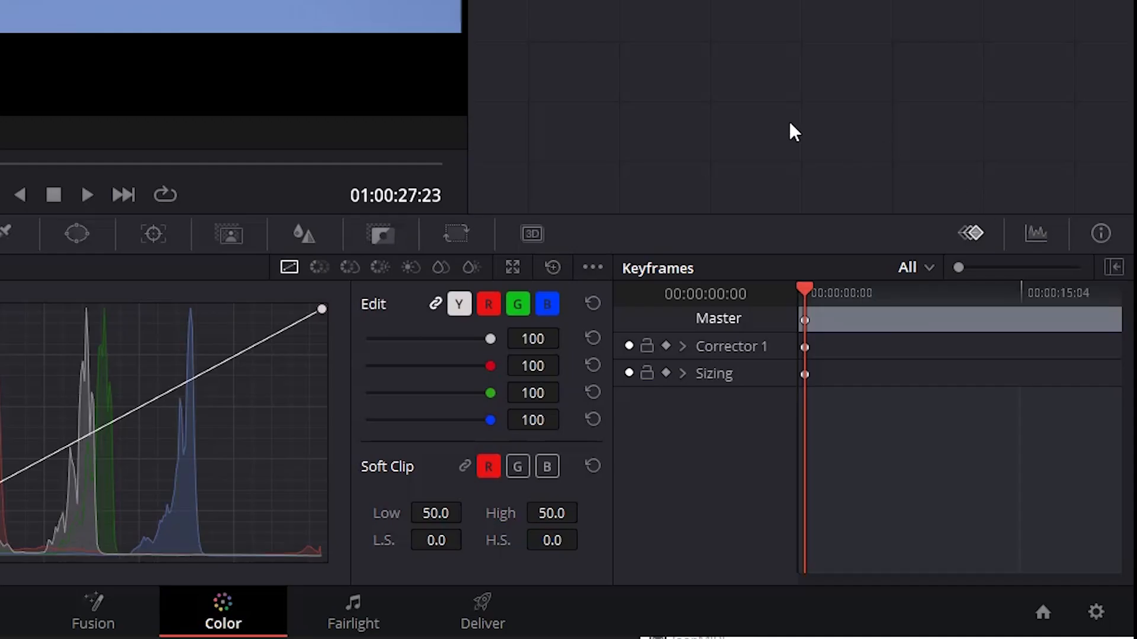
mouse_move(841, 199)
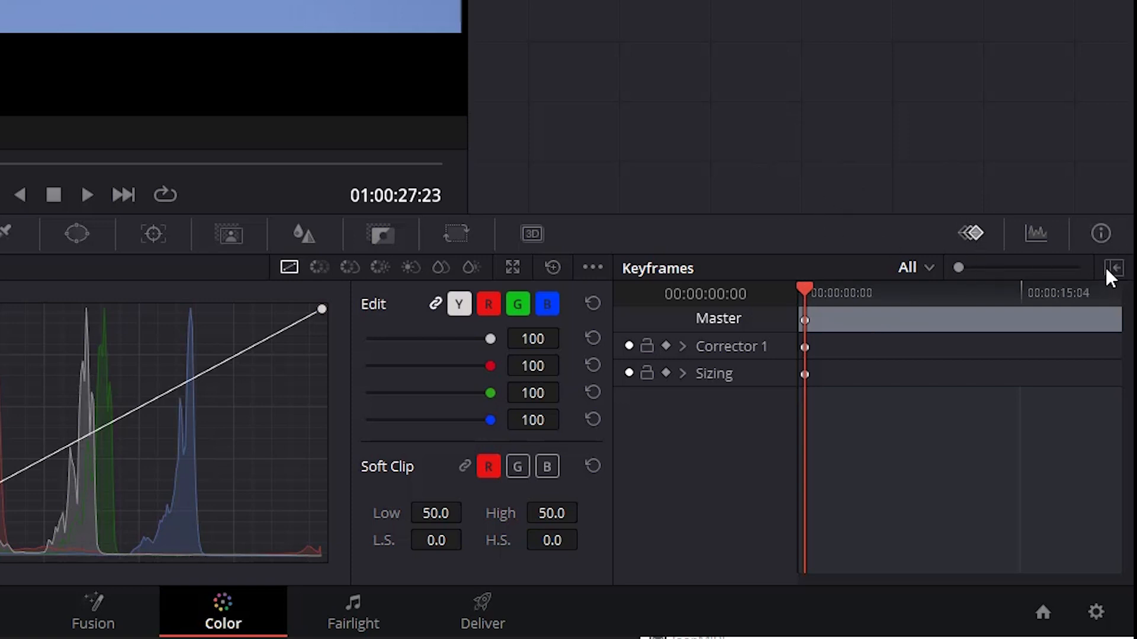
left_click(1113, 268)
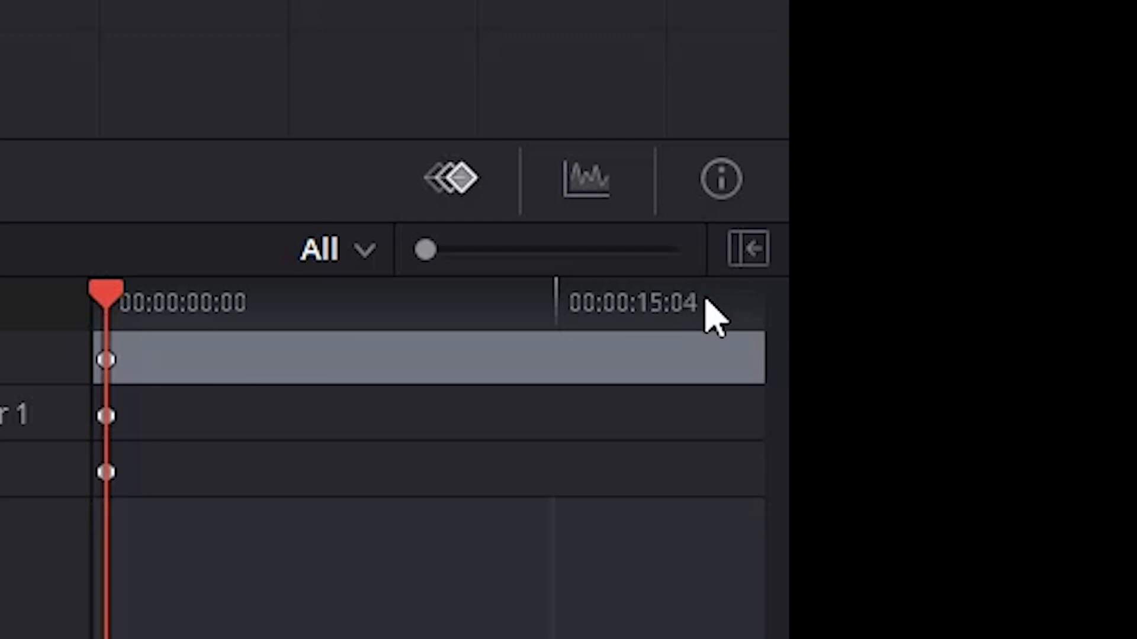
mouse_move(749, 249)
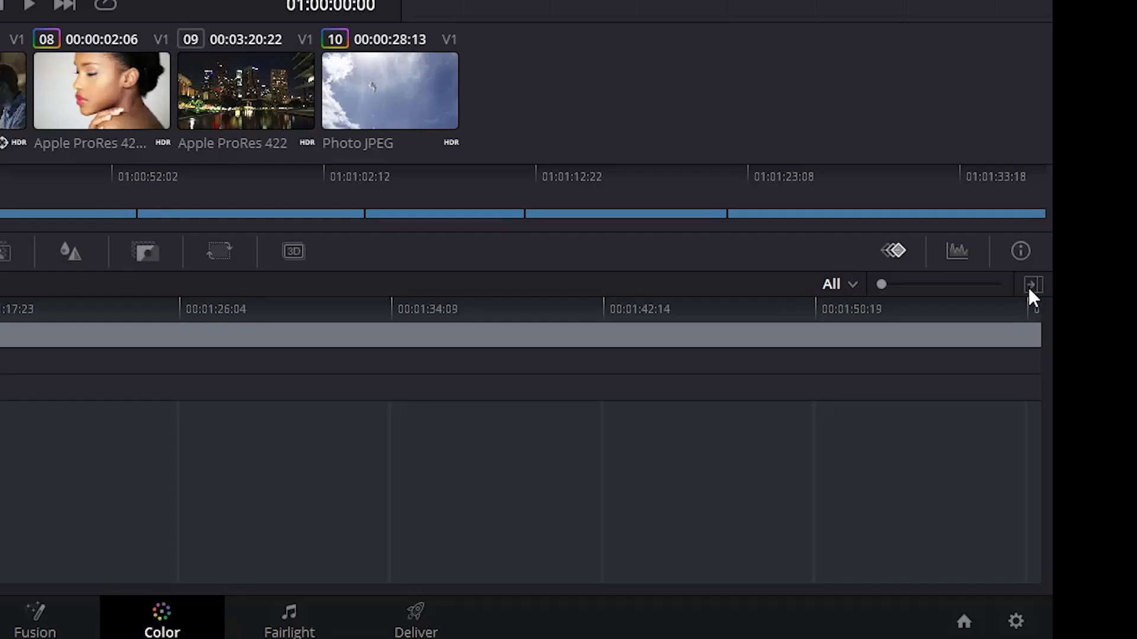
left_click(1033, 284)
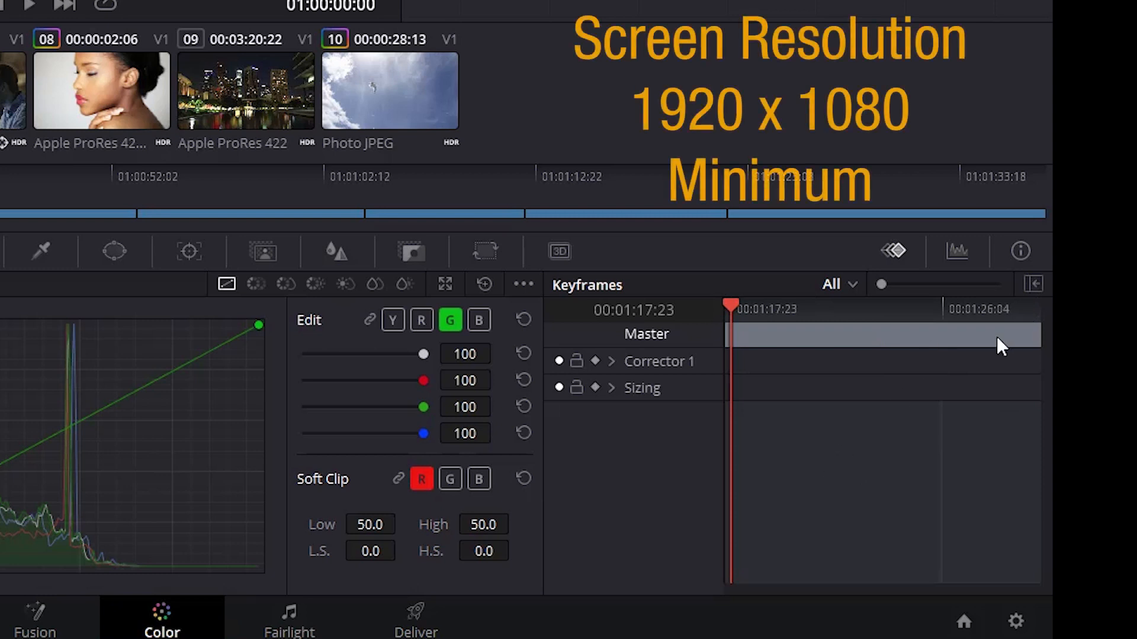
mouse_move(846, 462)
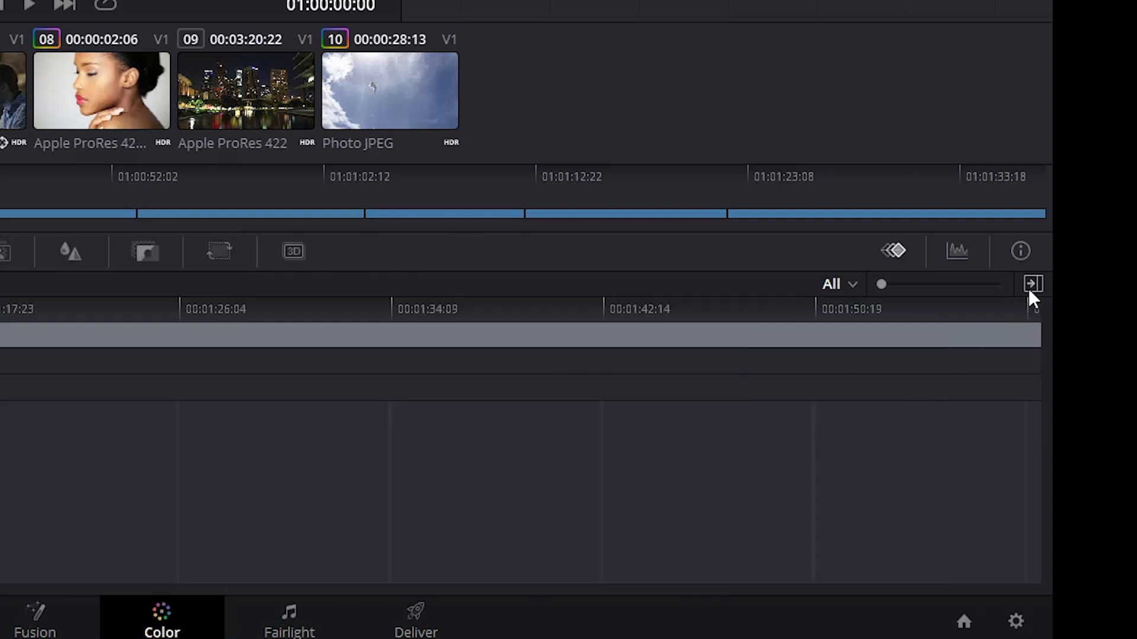
left_click(1031, 283)
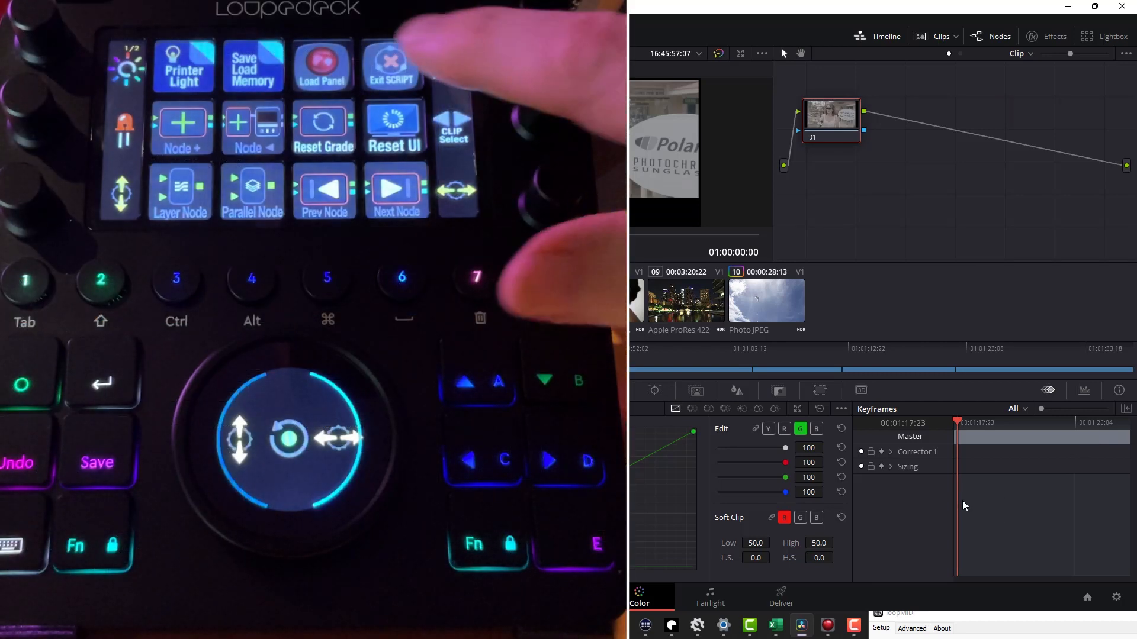
Step: Reset the Color page layout from the Loupedeck CT so Parade scopes replace the keyframes panel
left_click(1082, 391)
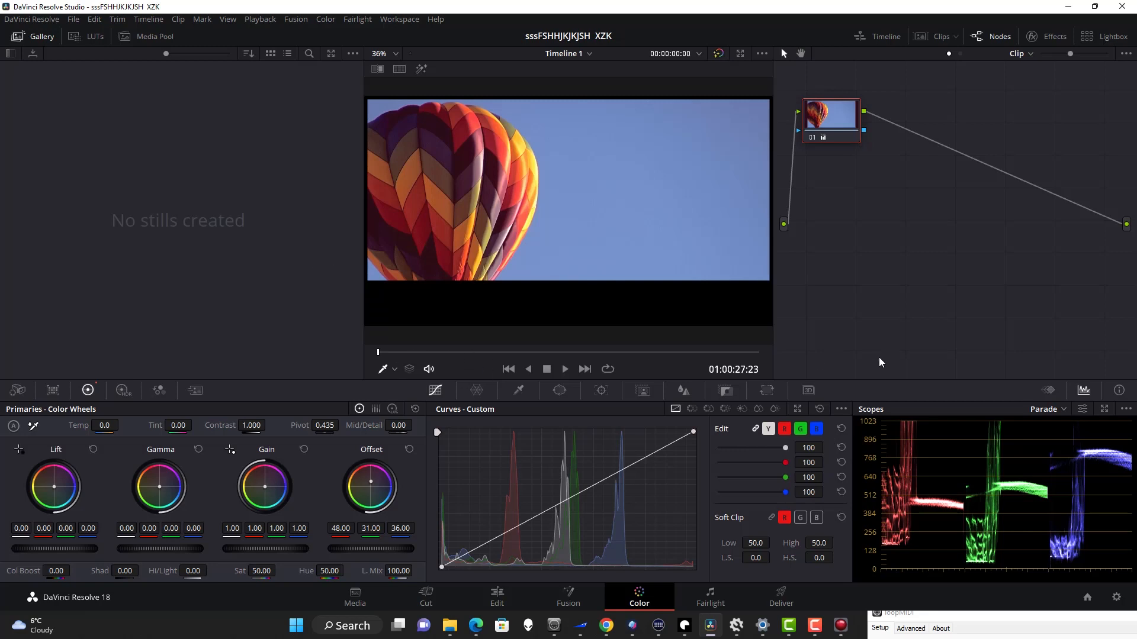
mouse_move(216, 332)
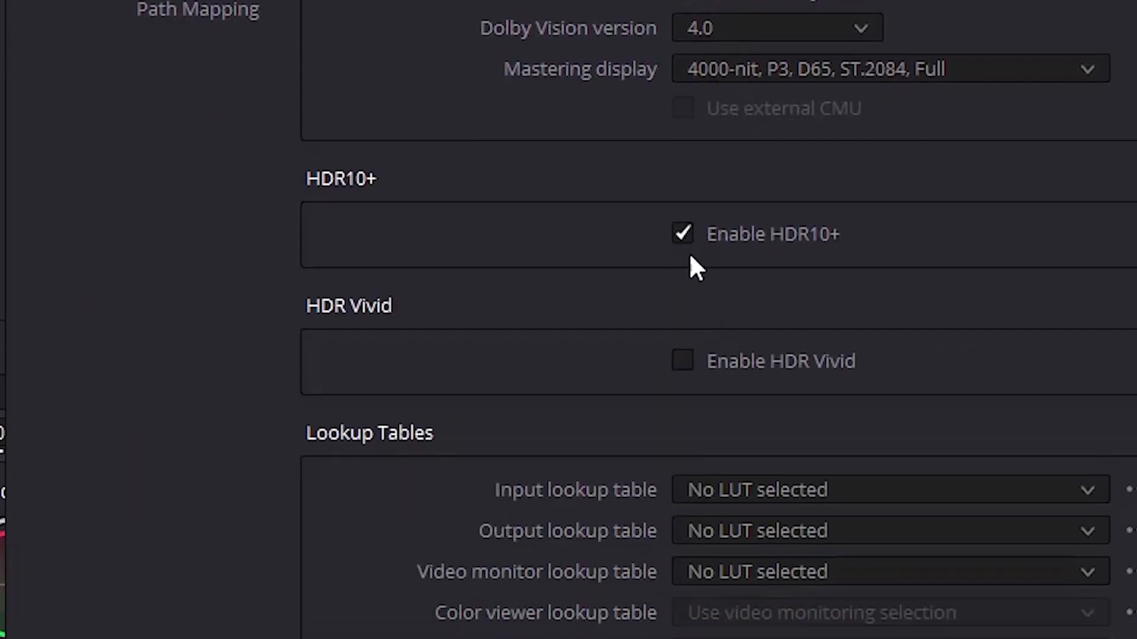
Step: Enable HDR Vivid in Color Management alongside Dolby Vision and HDR10+
left_click(681, 361)
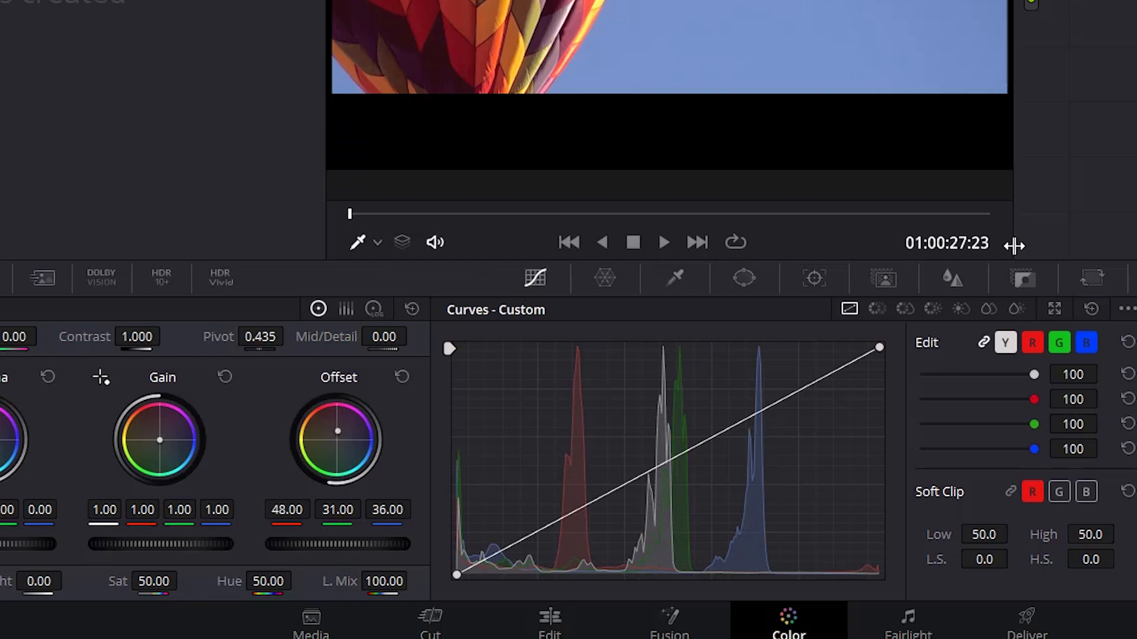
mouse_move(103, 283)
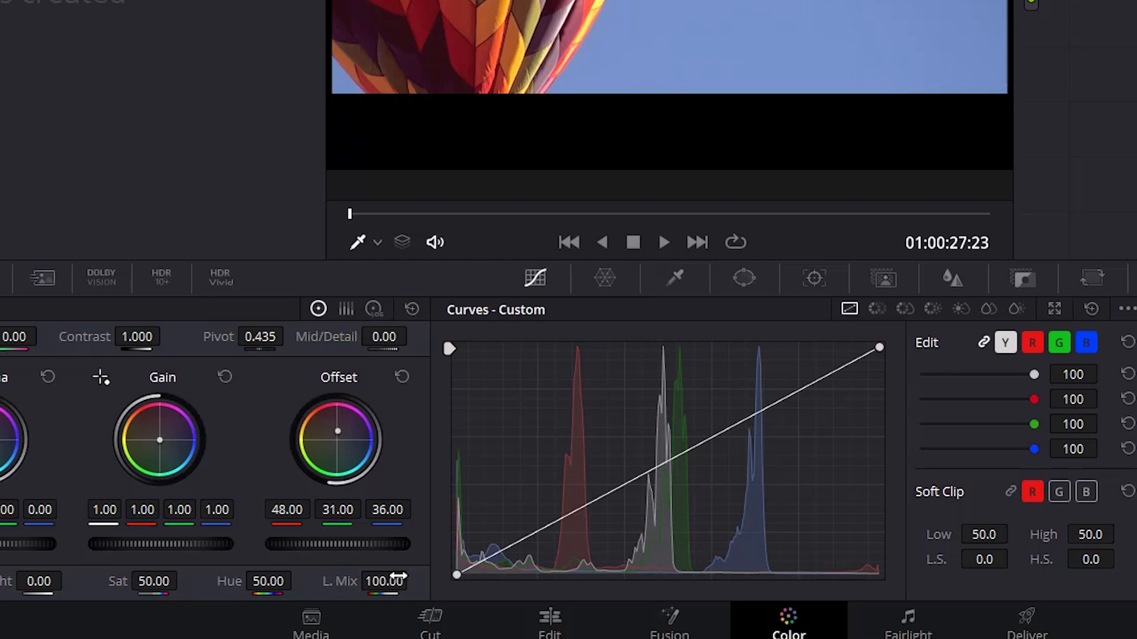
mouse_move(395, 284)
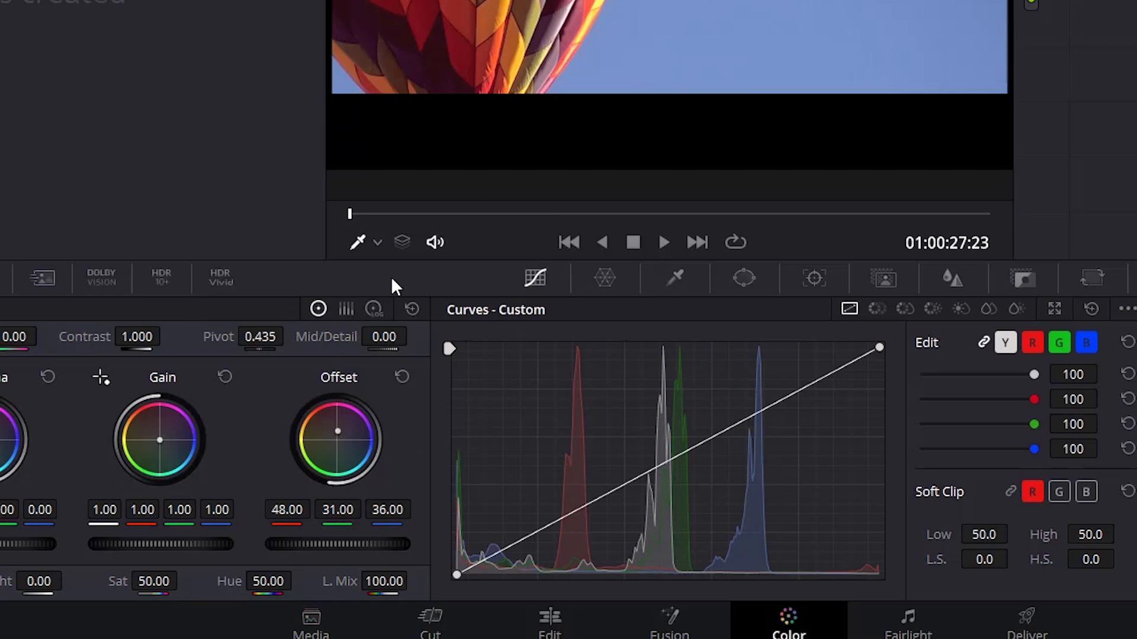
mouse_move(656, 304)
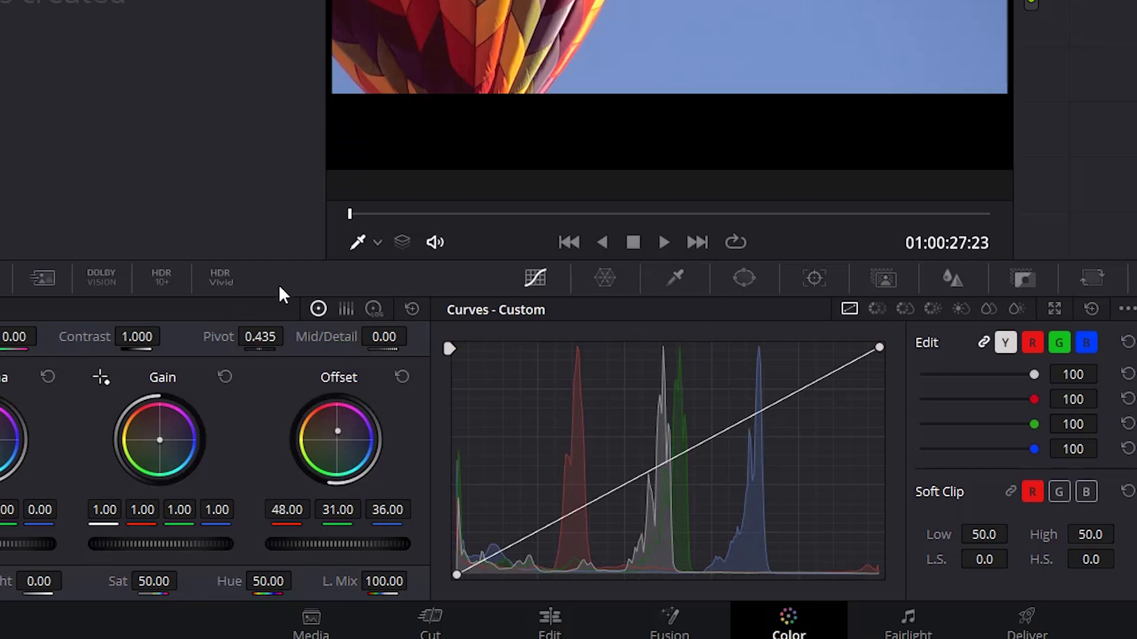
mouse_move(120, 288)
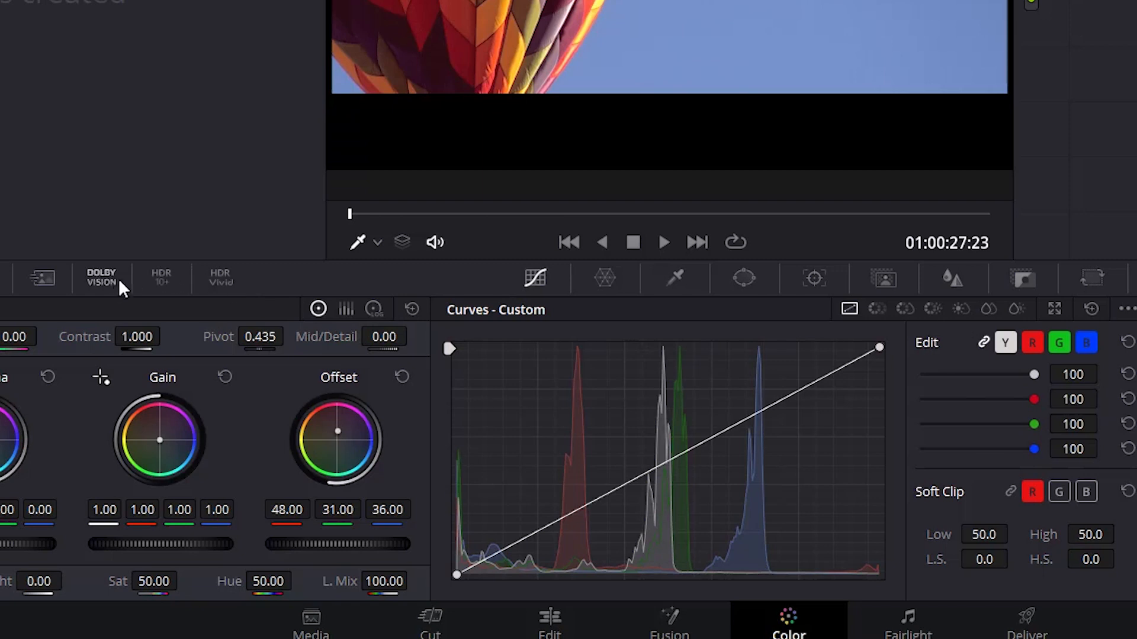
mouse_move(220, 278)
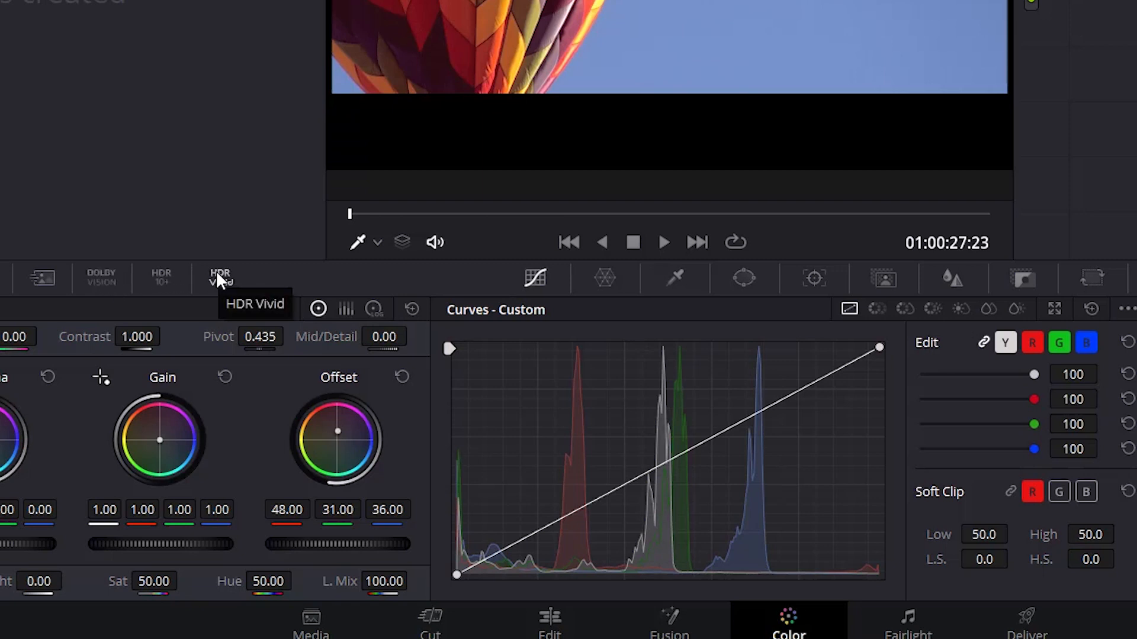
mouse_move(257, 294)
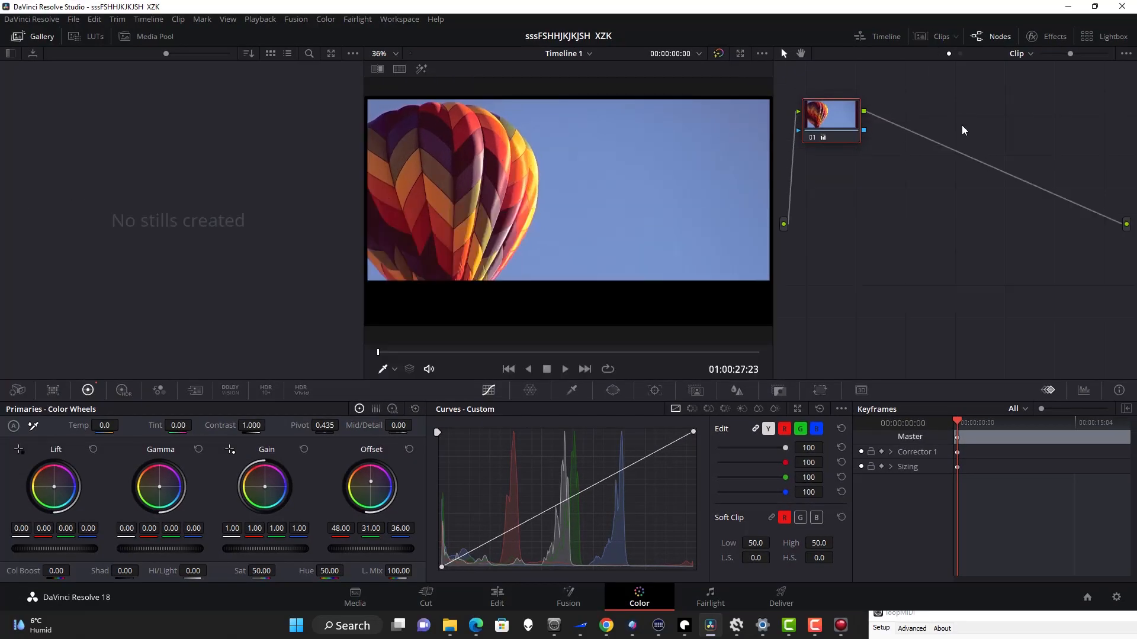
mouse_move(966, 163)
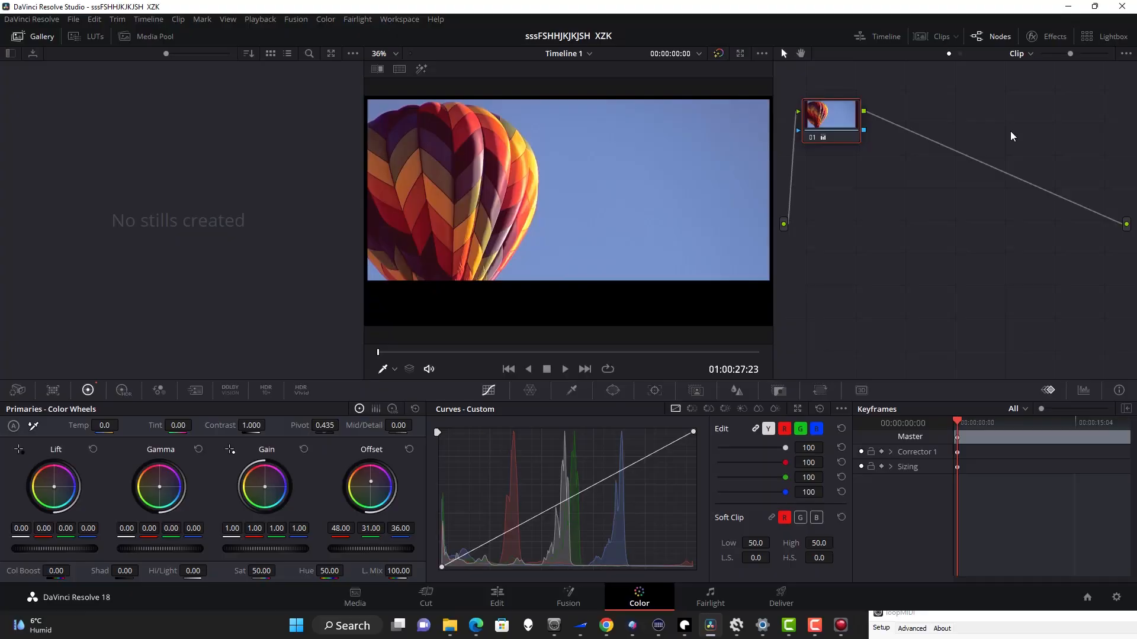
mouse_move(882, 40)
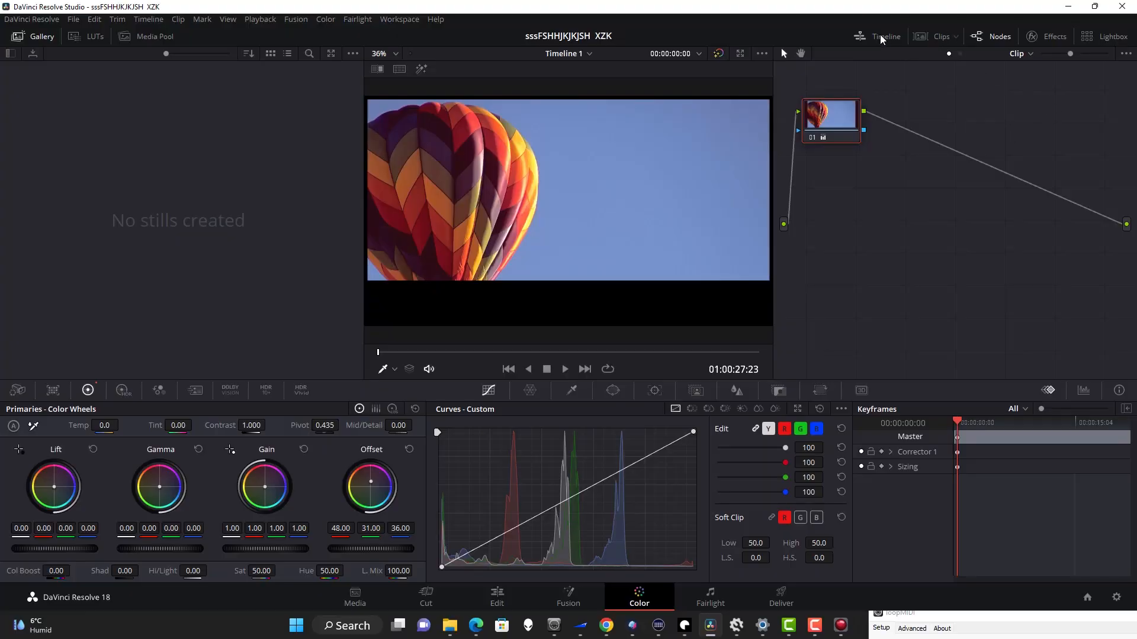